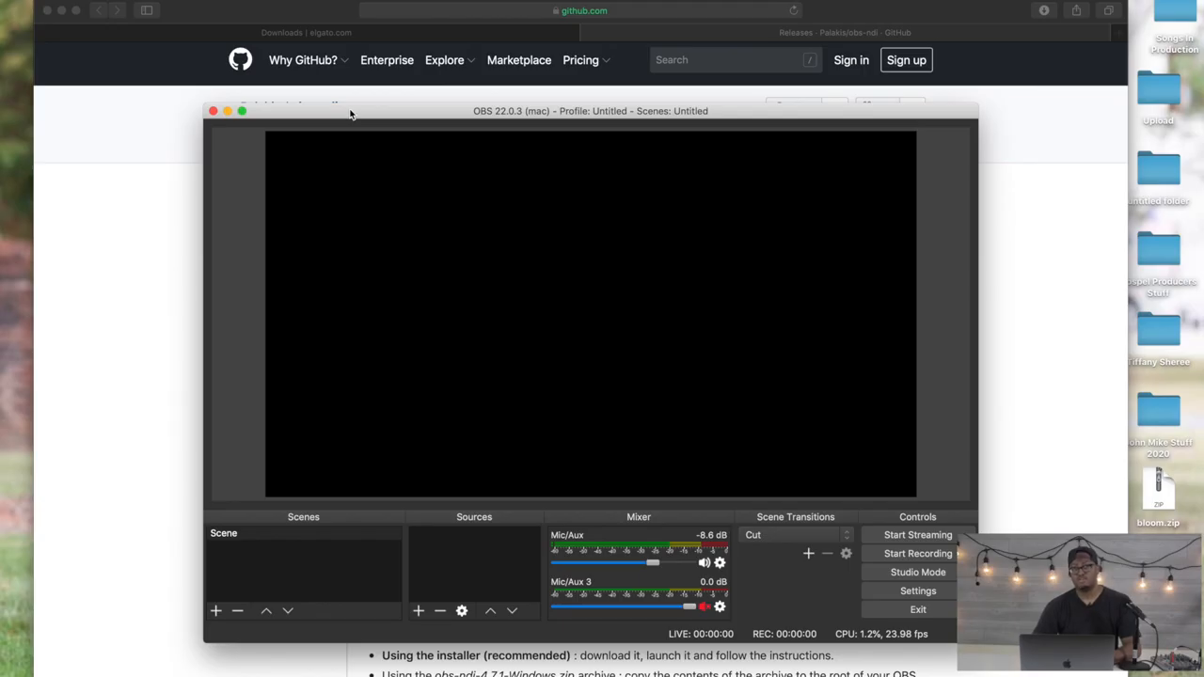
pyautogui.moveTo(381, 117)
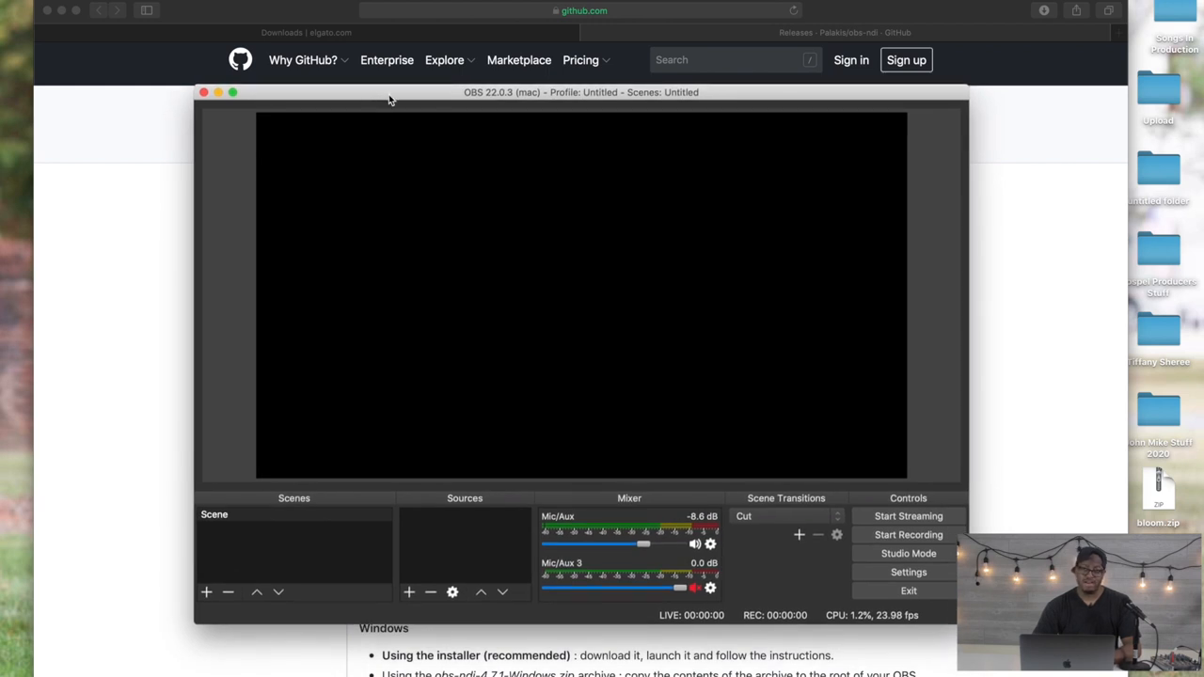
pyautogui.moveTo(354, 112)
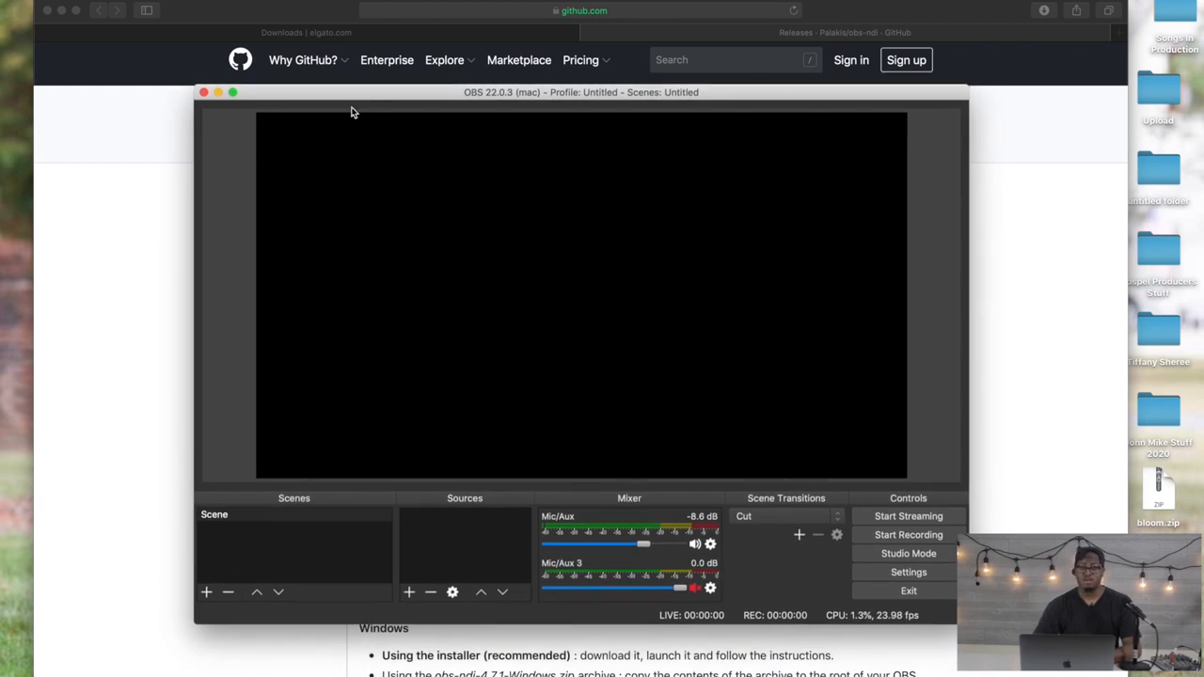
pyautogui.moveTo(366, 101)
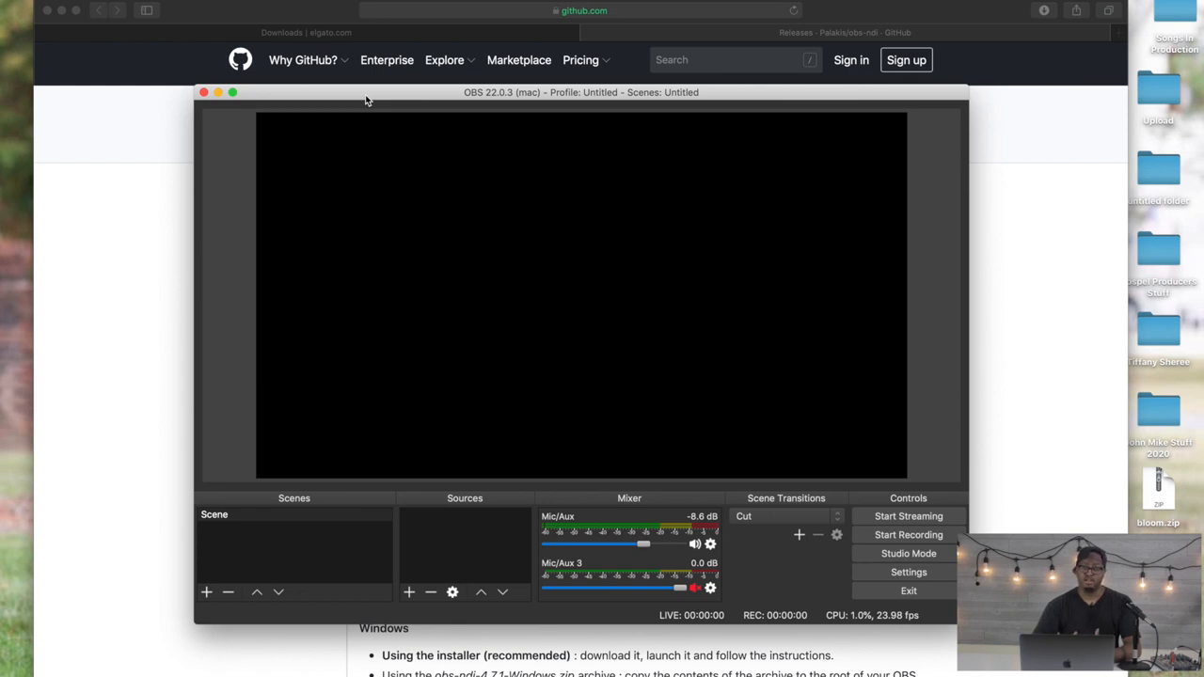
pyautogui.moveTo(135, 205)
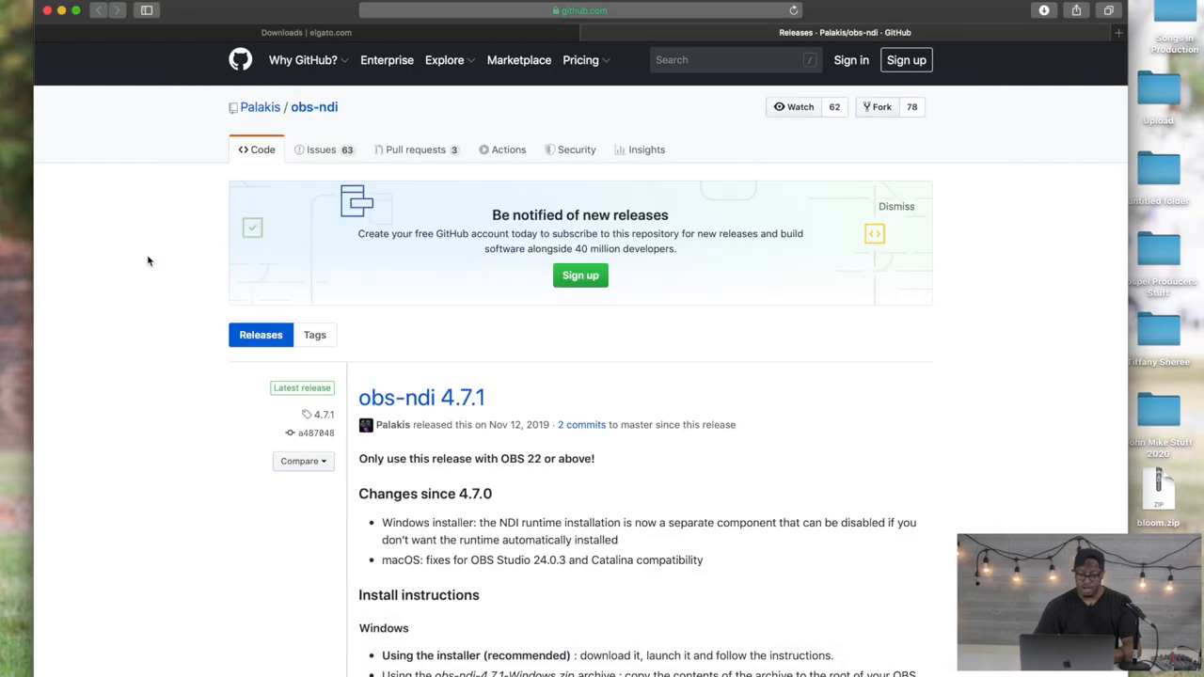
pyautogui.moveTo(120, 221)
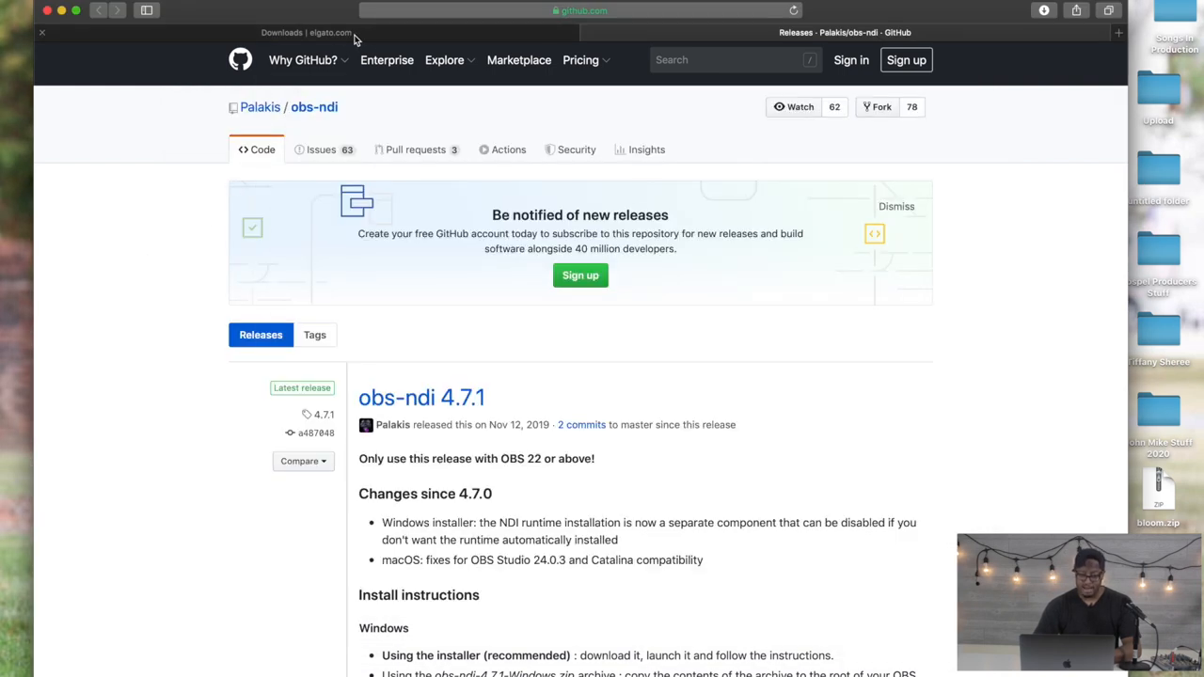
# Step: Scroll the Elgato downloads page down to the OBS Link for Mac download
pyautogui.click(306, 32)
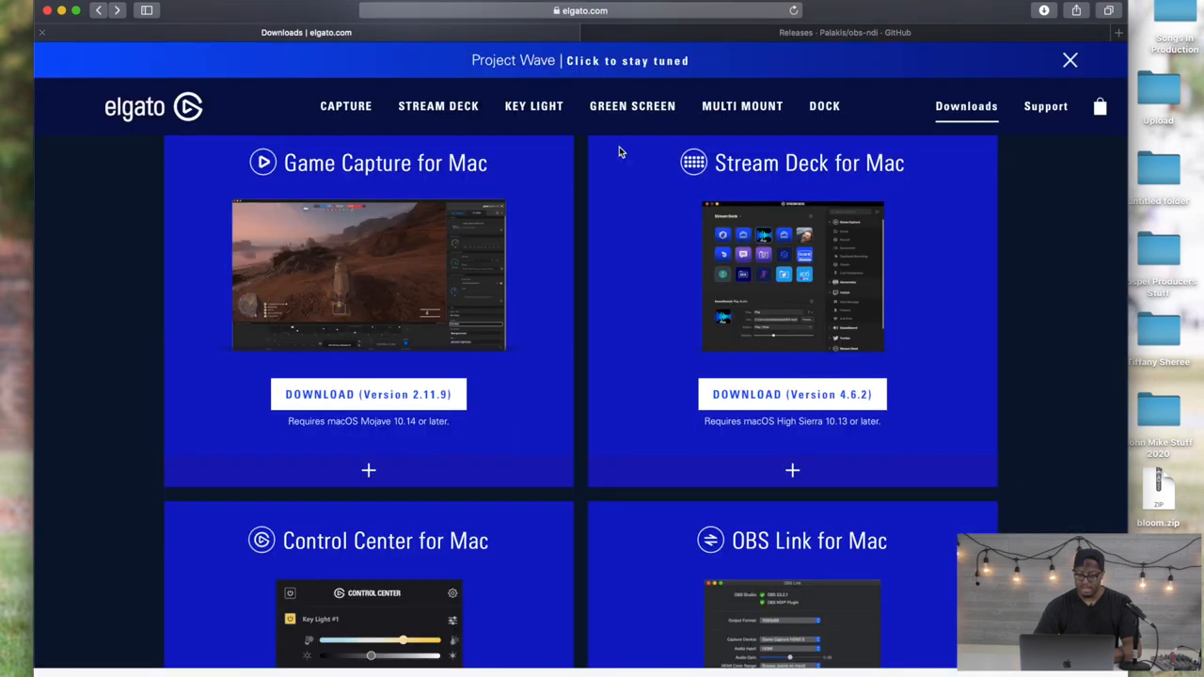
pyautogui.scroll(-3)
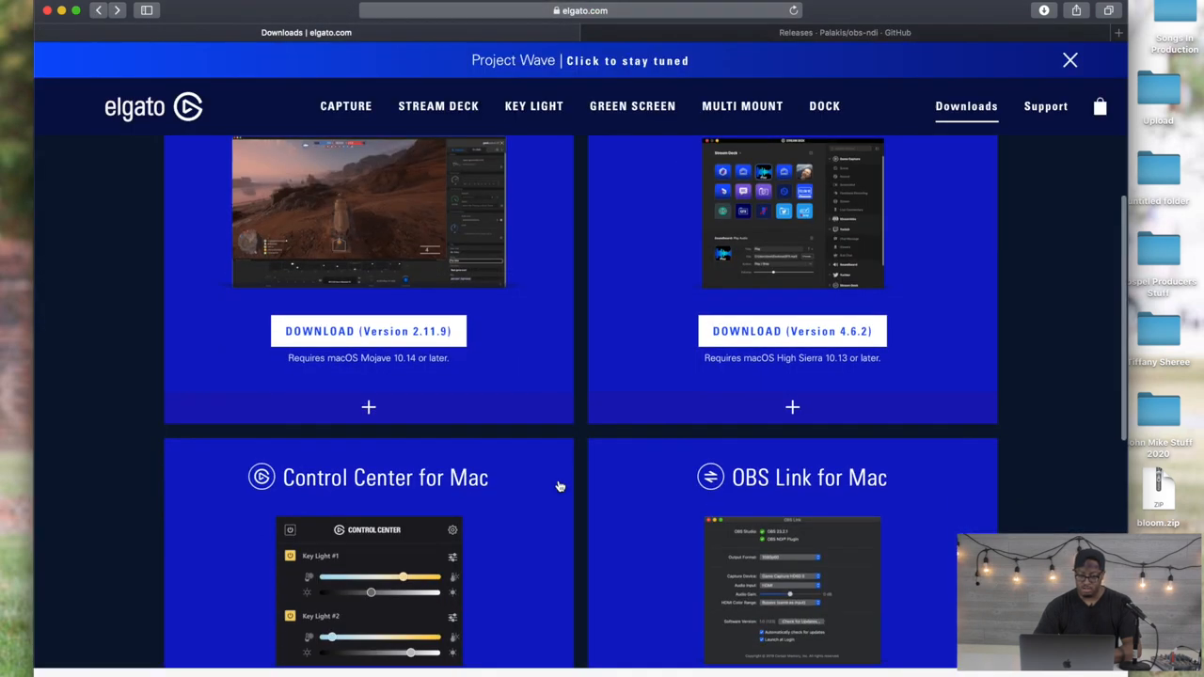
pyautogui.scroll(-3)
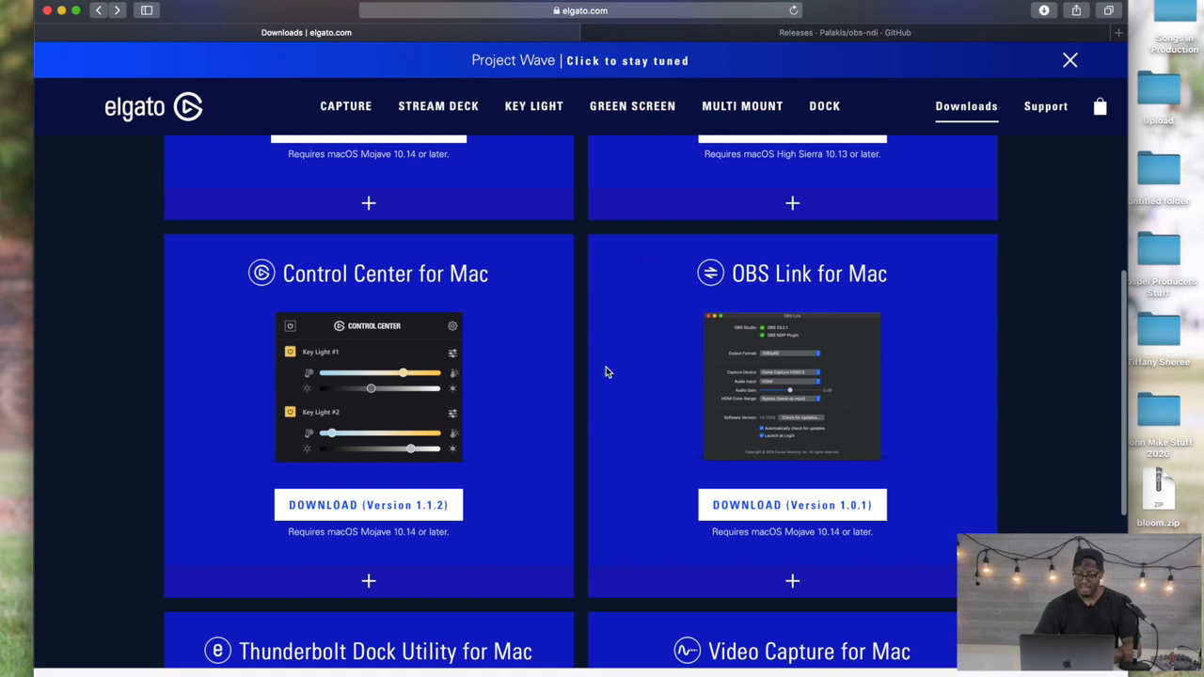
pyautogui.moveTo(727, 292)
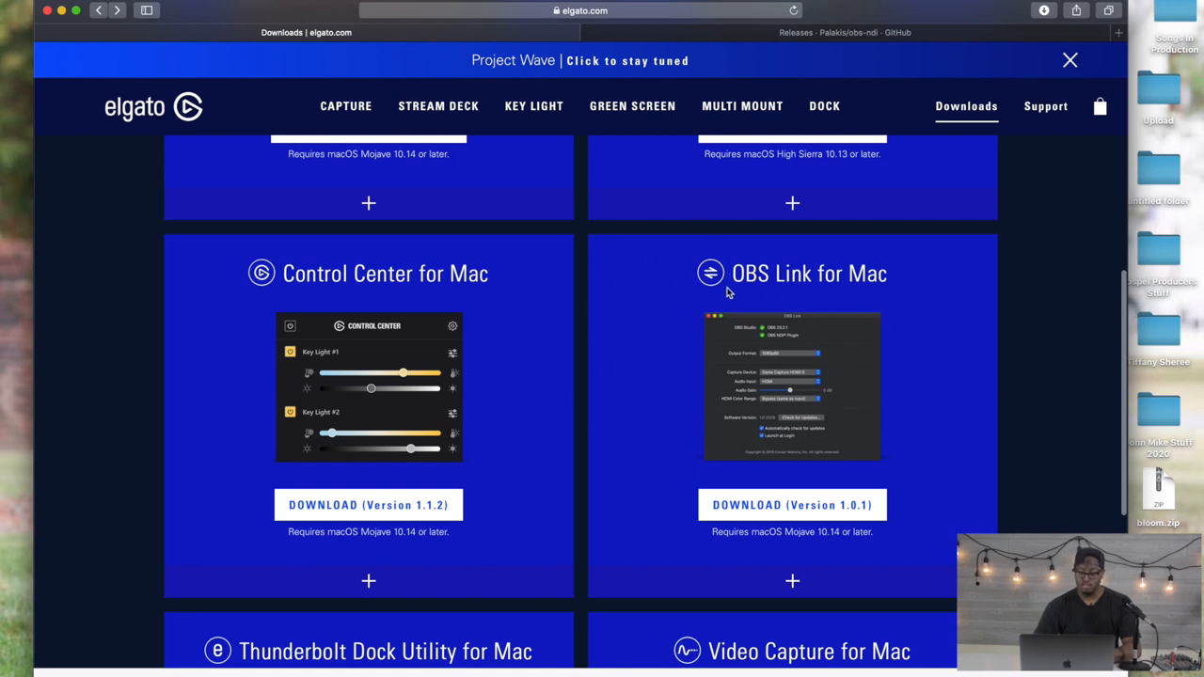
pyautogui.moveTo(795, 400)
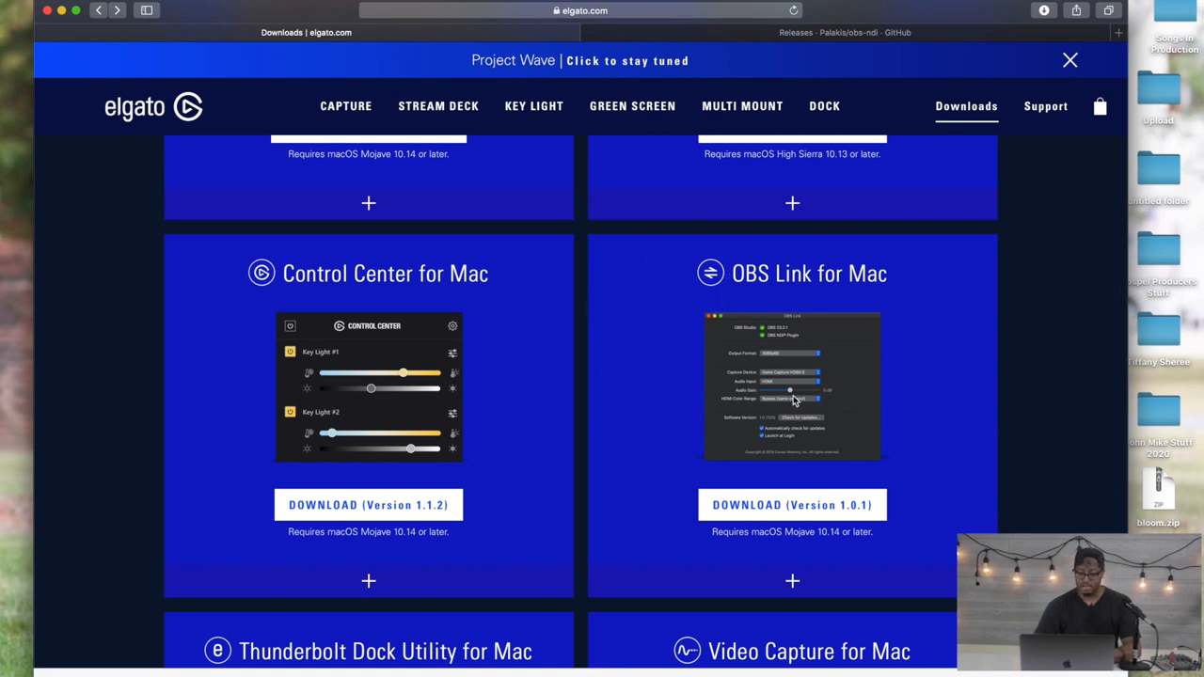
pyautogui.moveTo(738, 49)
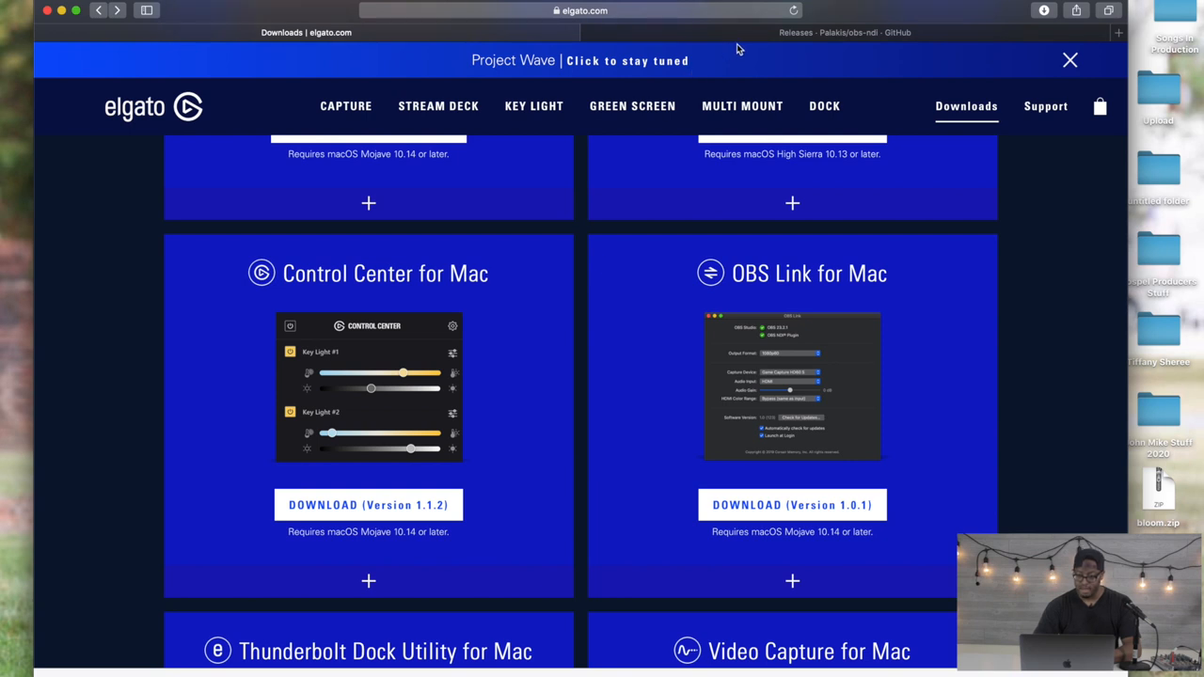
# Step: Read the obs-ndi release notes on GitHub, then return to the Elgato downloads page
pyautogui.click(843, 32)
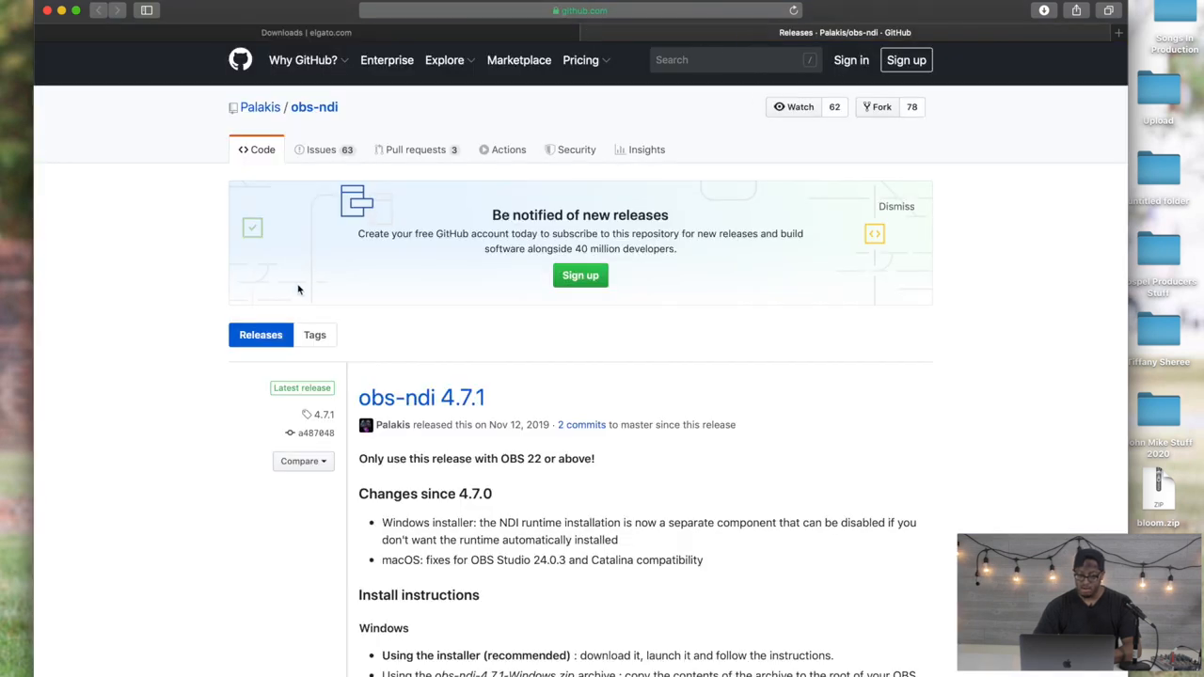
pyautogui.scroll(-3)
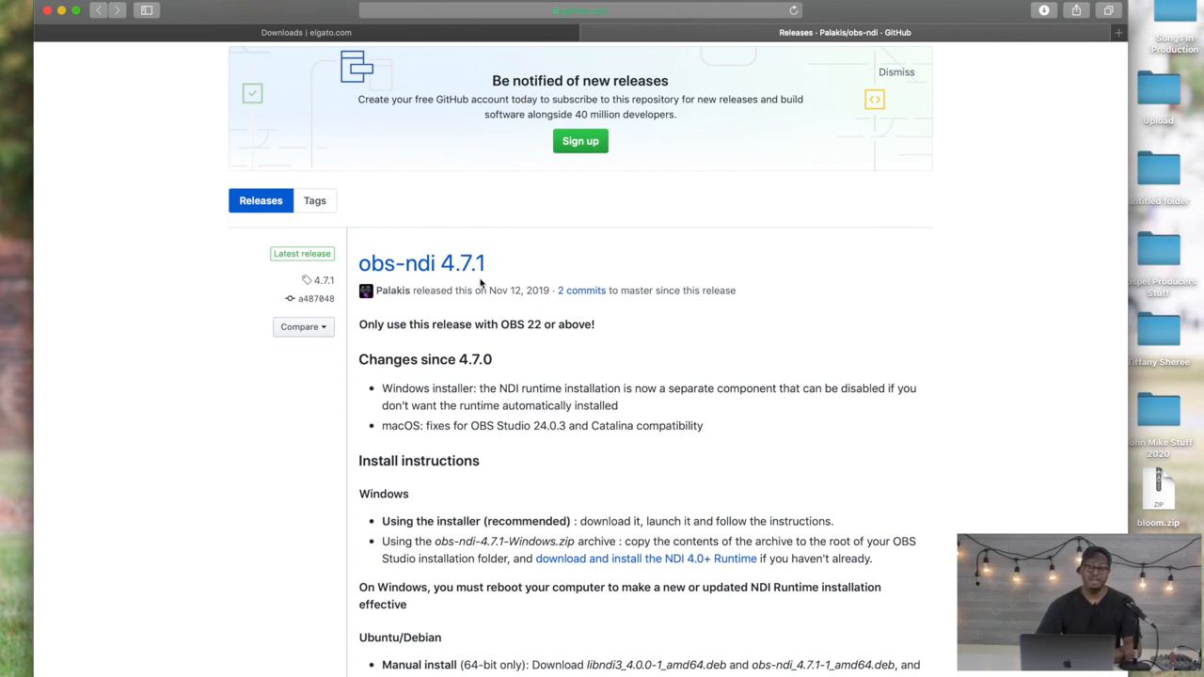
pyautogui.moveTo(437, 287)
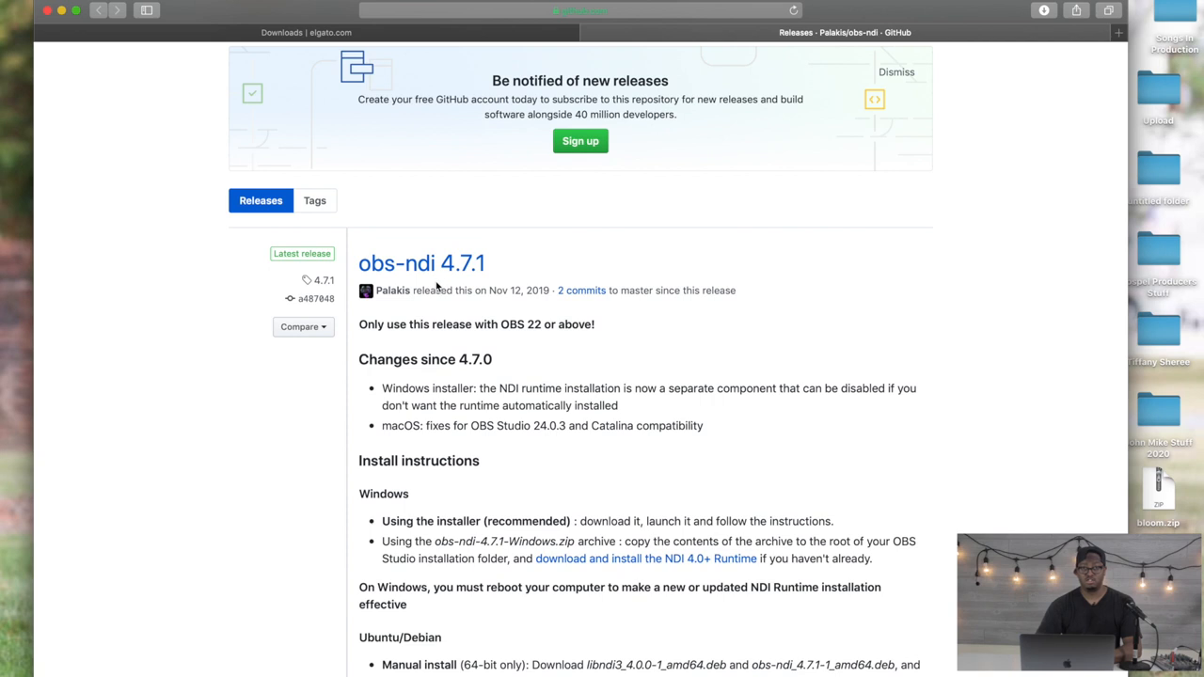
pyautogui.moveTo(434, 287)
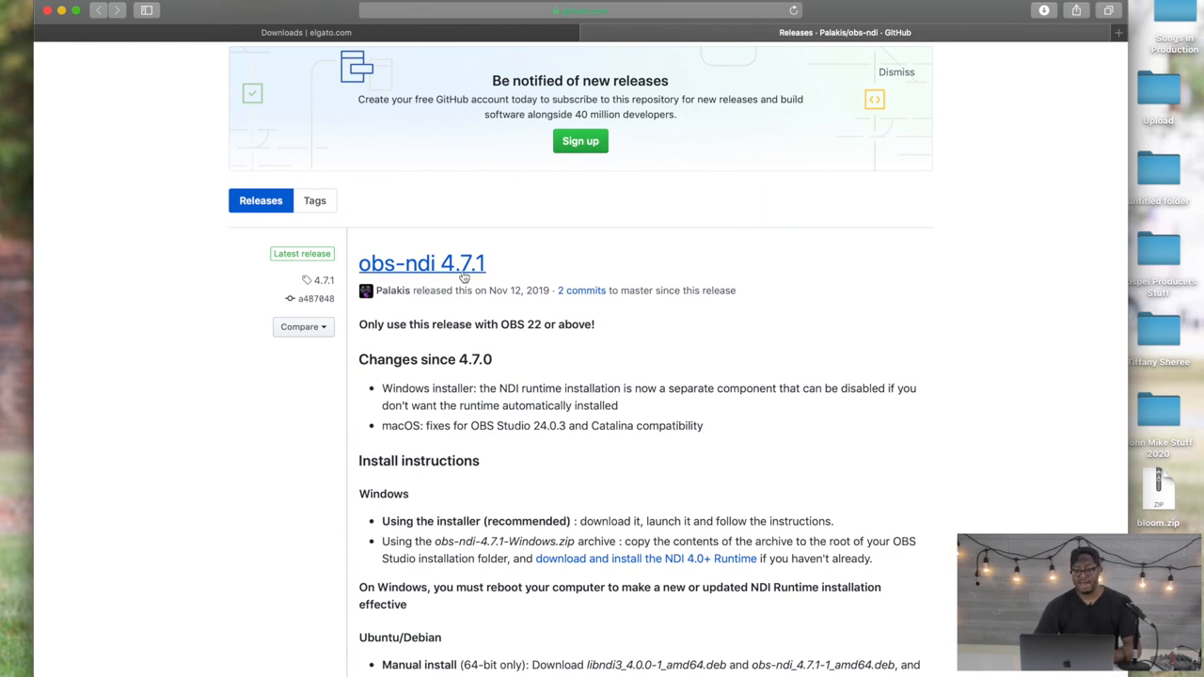
pyautogui.scroll(-3)
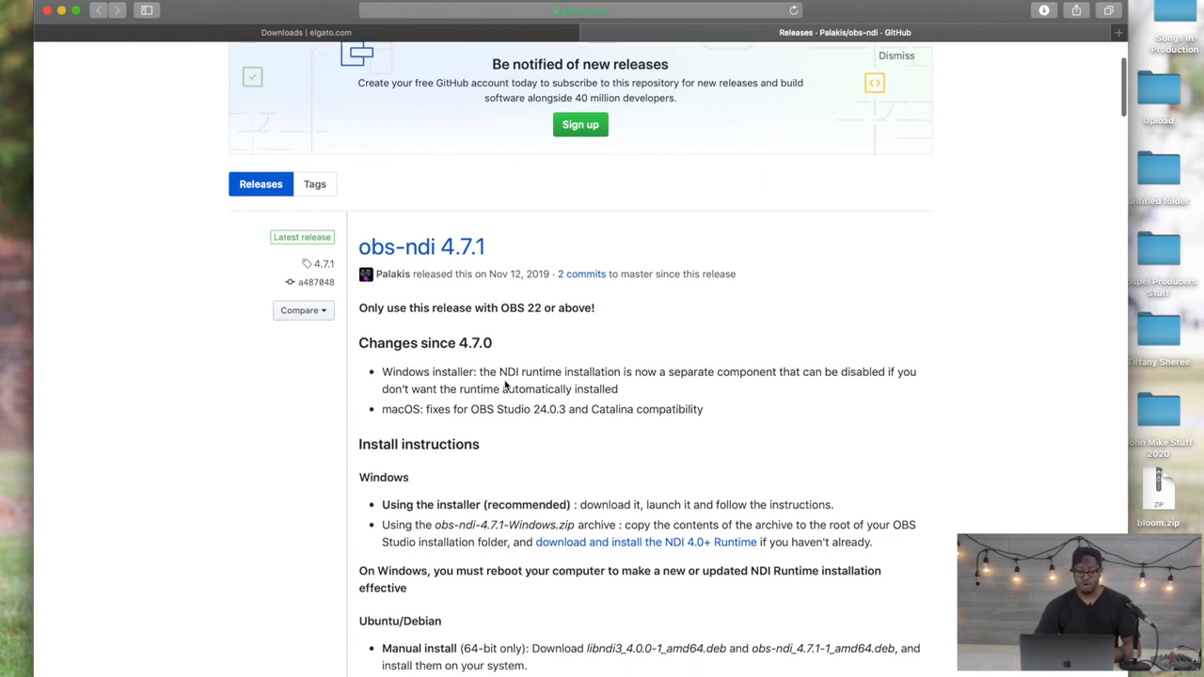
pyautogui.click(305, 32)
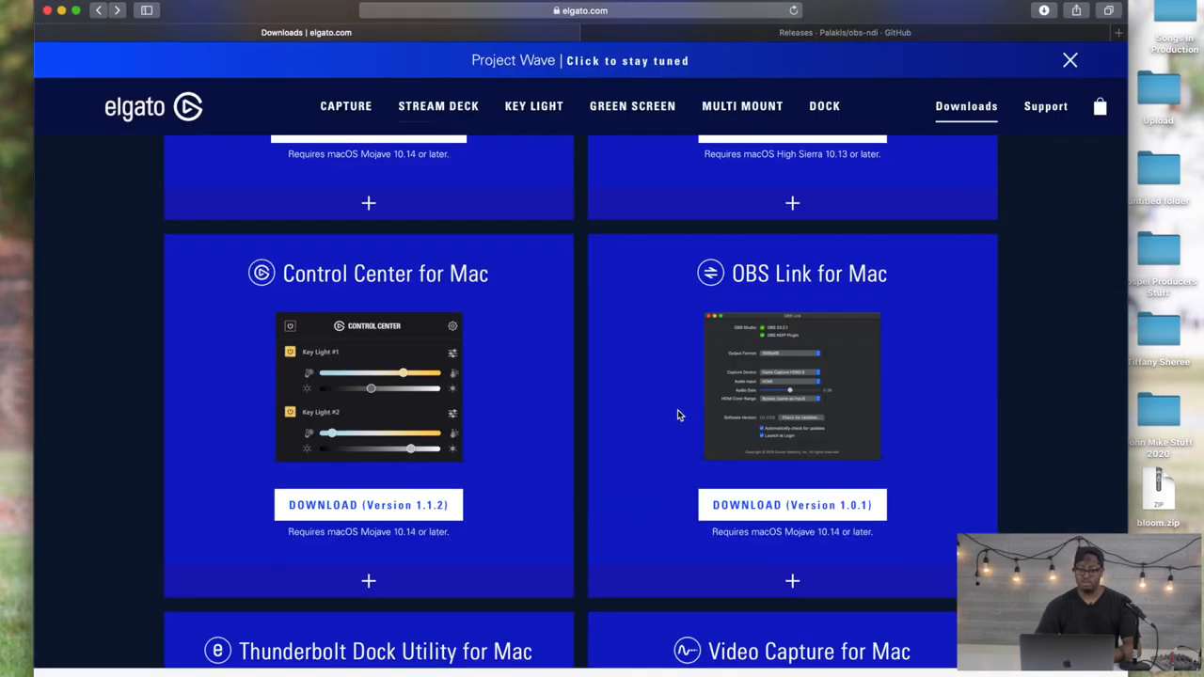
pyautogui.moveTo(672, 424)
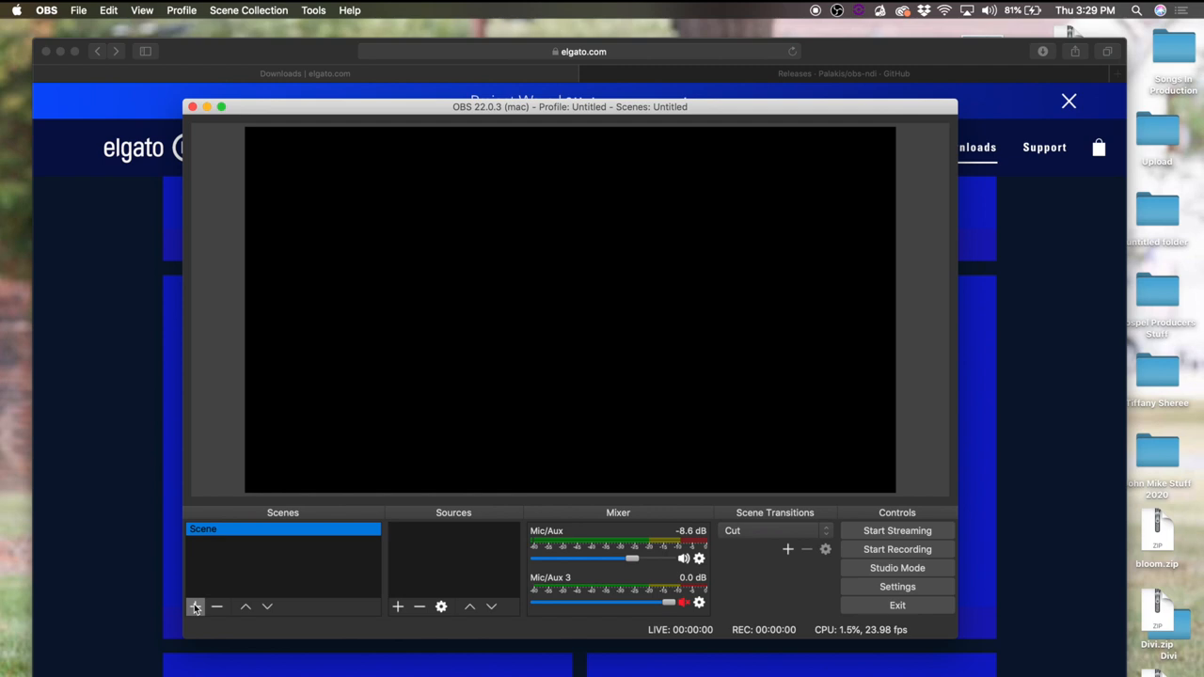
# Step: Create a scene named 'Live Sunday' beneath the default Scene
pyautogui.click(194, 606)
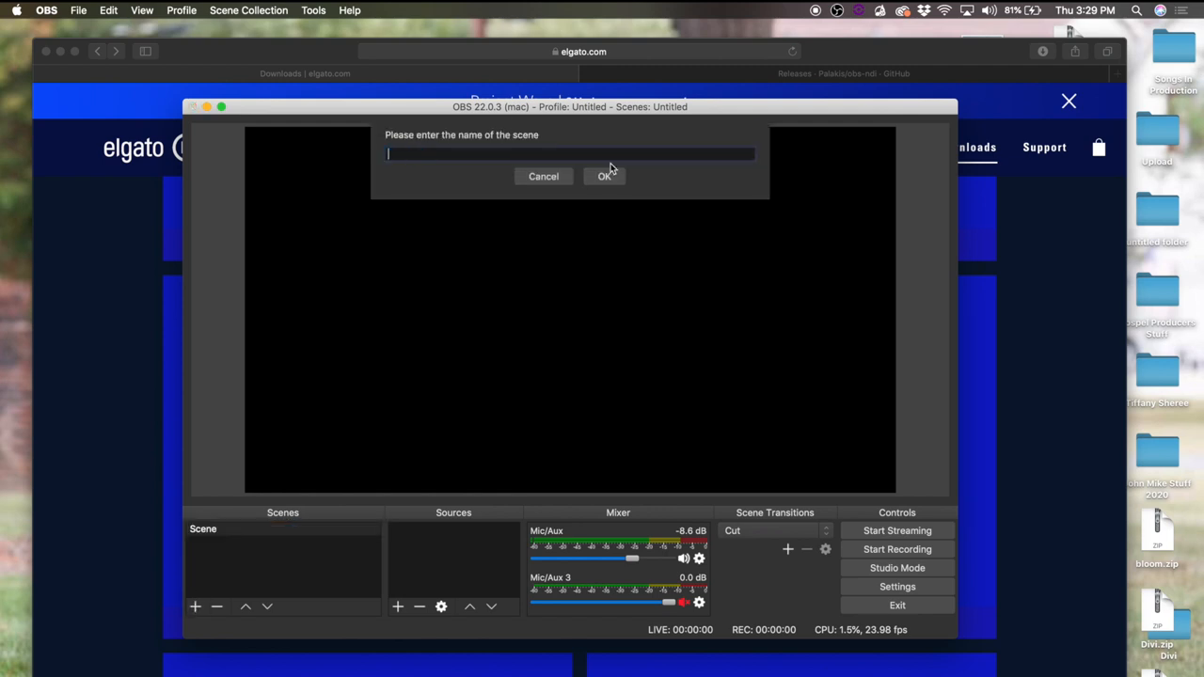
pyautogui.write('Live Sund')
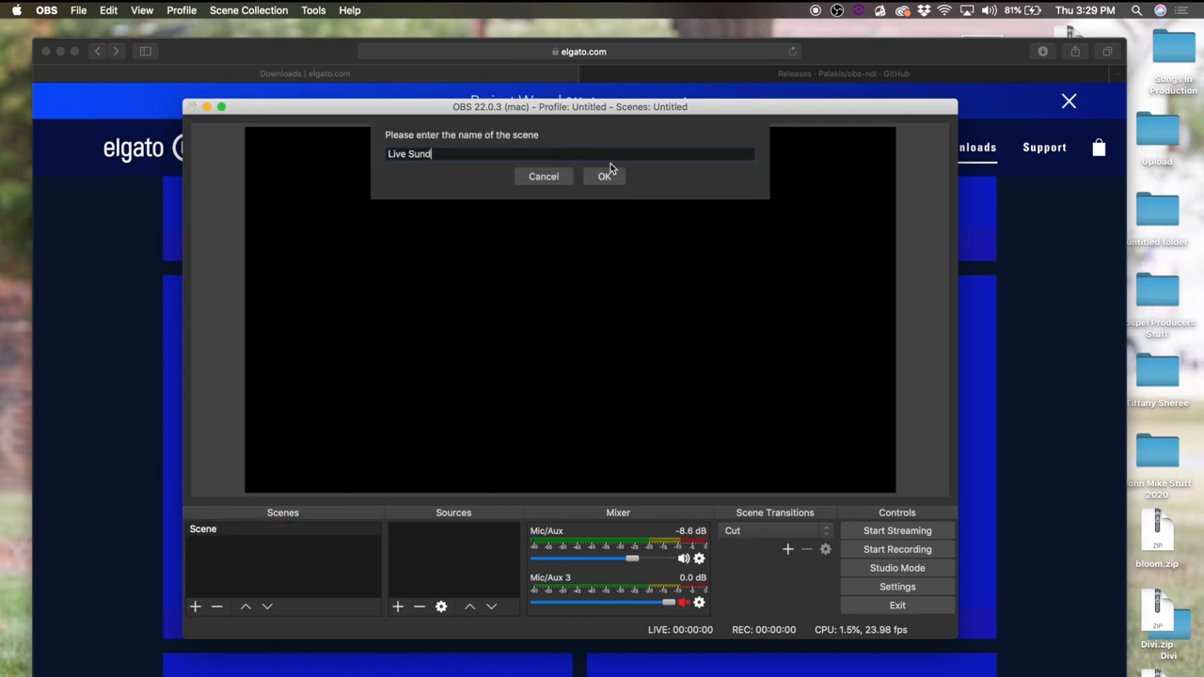
pyautogui.write('ay')
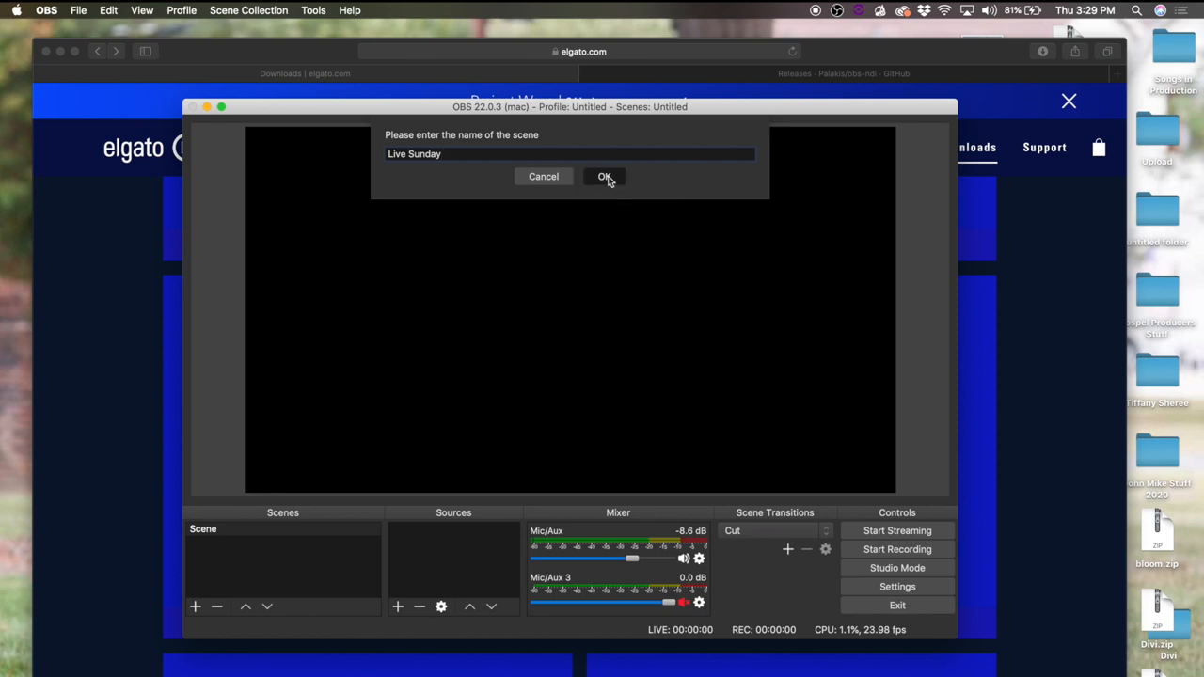
pyautogui.click(604, 177)
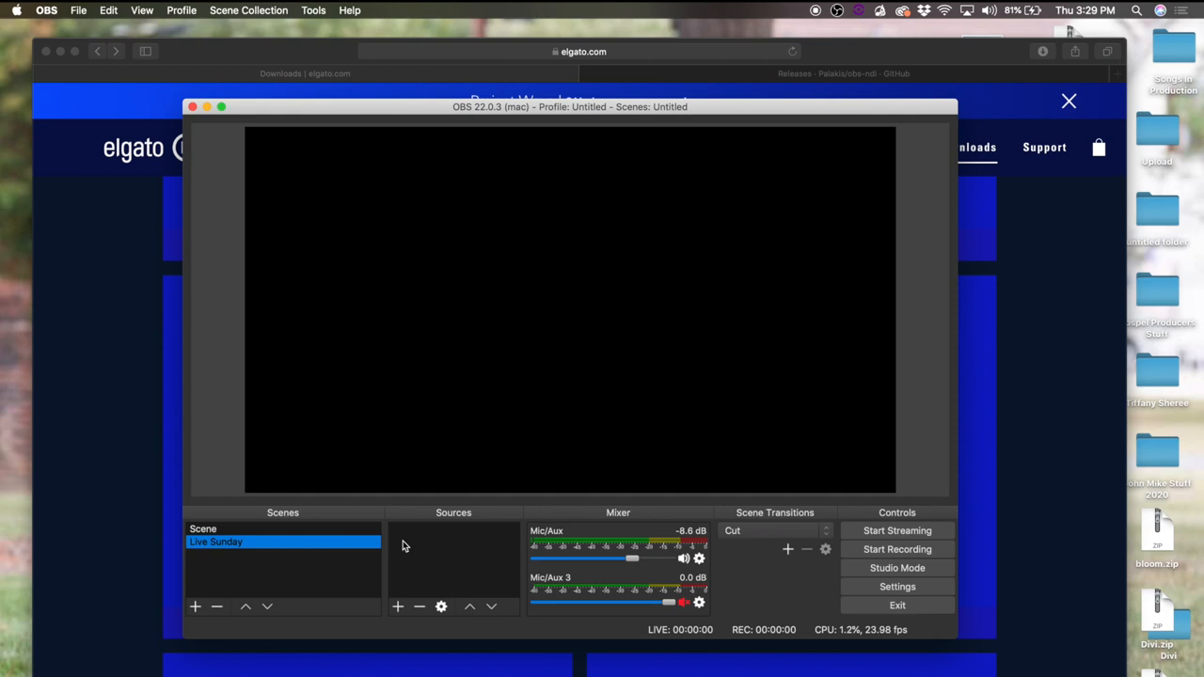
pyautogui.write('ob')
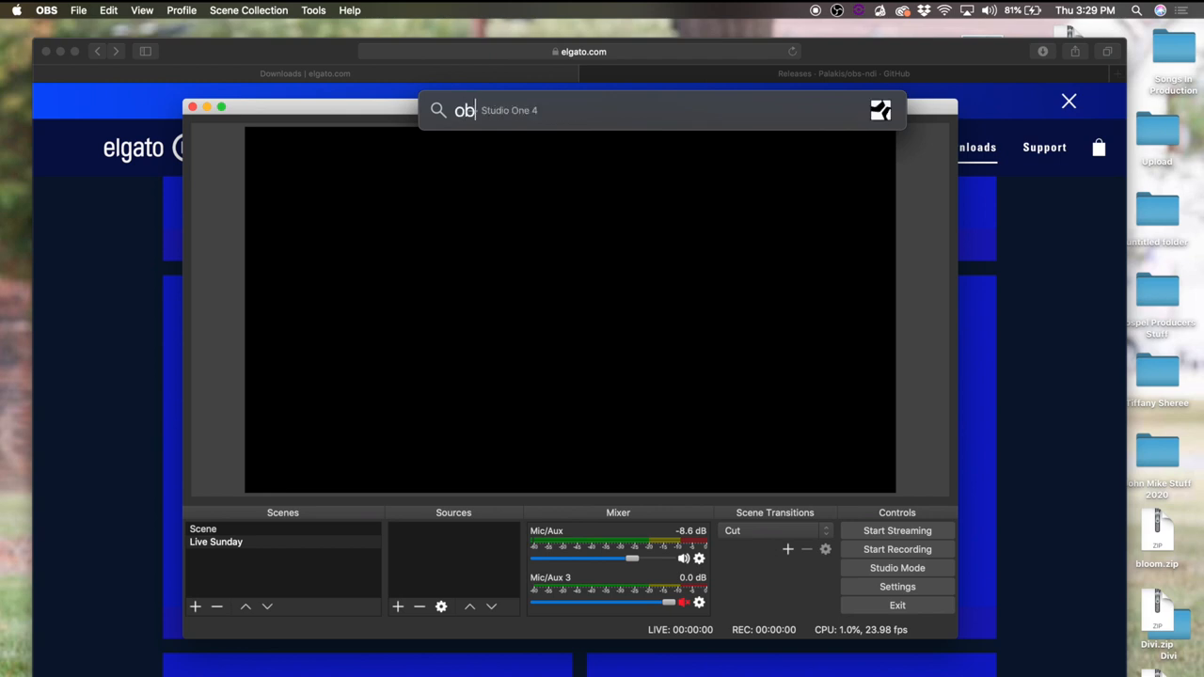
# Step: Launch OBS Link from Spotlight and verify Game Capture HD60 S is its active device
pyautogui.write('OBS Link')
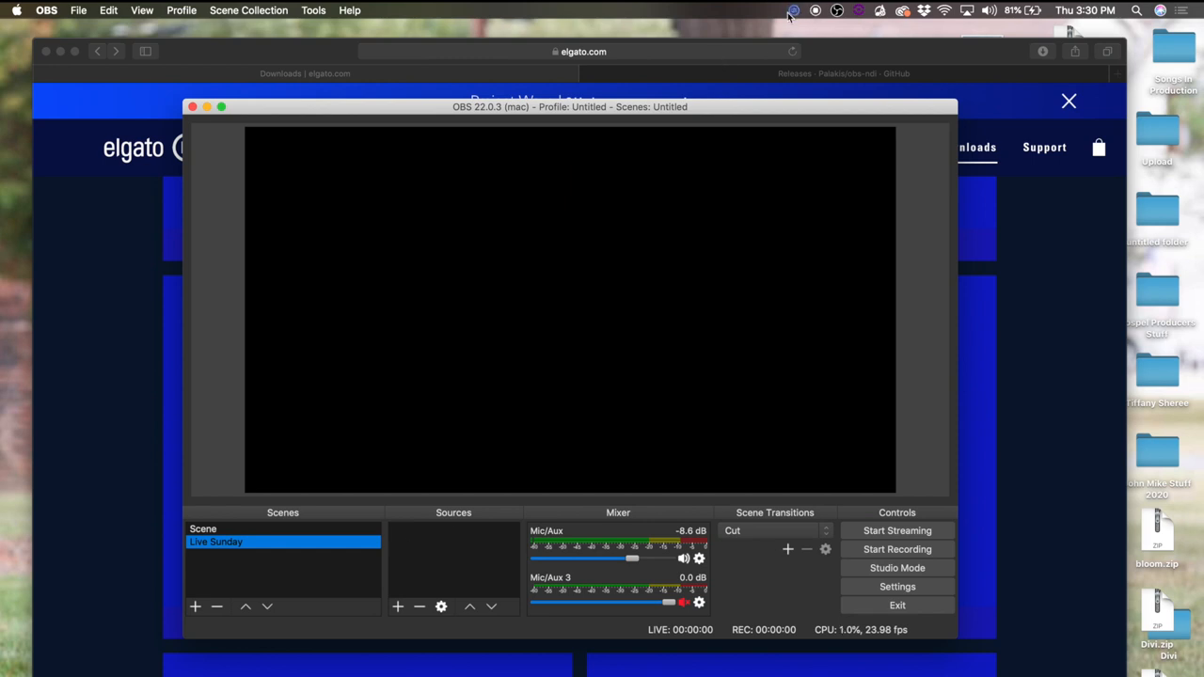
pyautogui.click(794, 10)
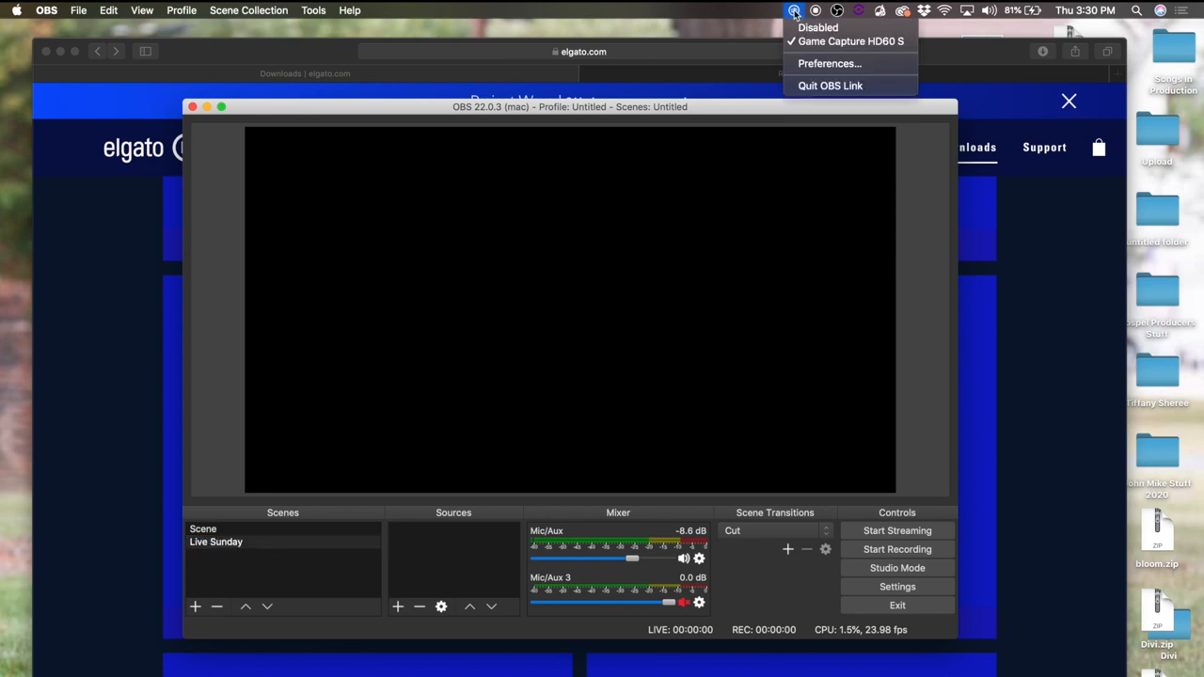
pyautogui.moveTo(849, 40)
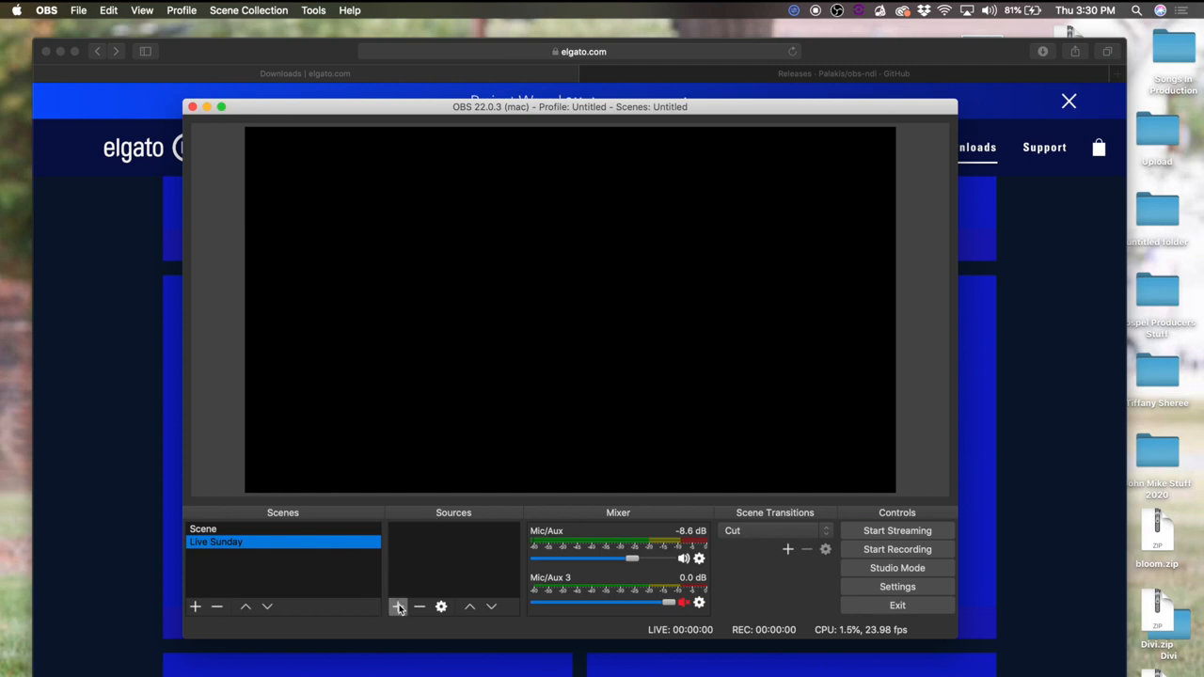
pyautogui.moveTo(398, 607)
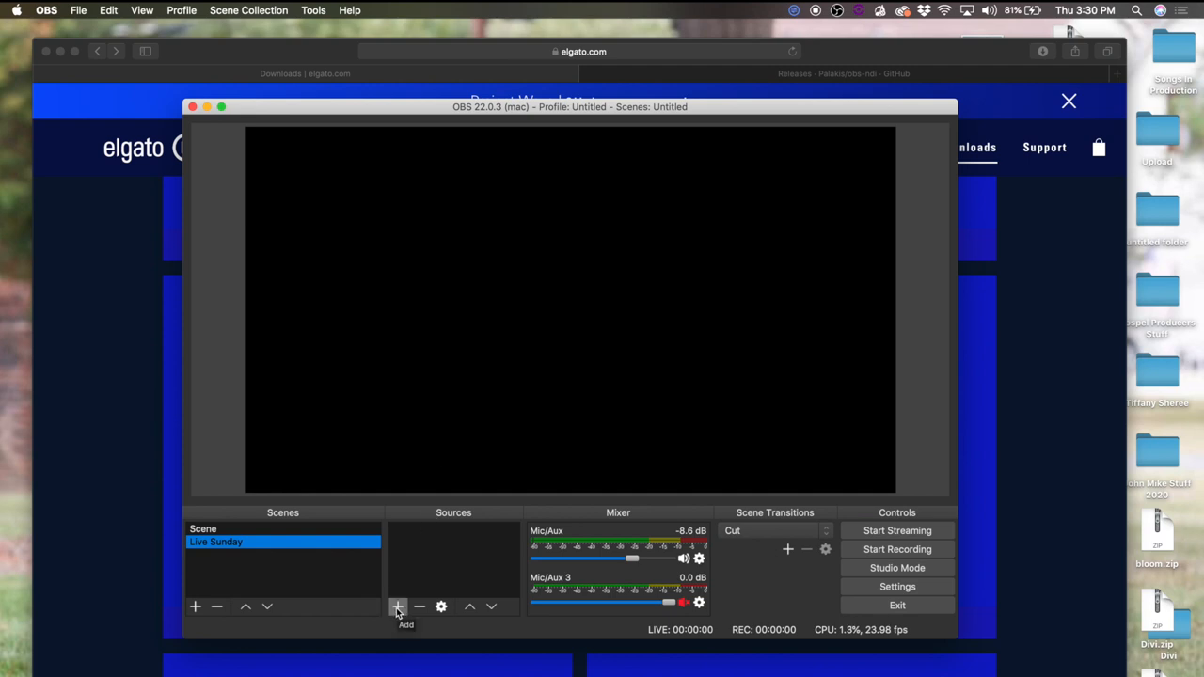
# Step: Add an NDI™ Source to Live Sunday using the OBS Link feed as its source
pyautogui.click(398, 607)
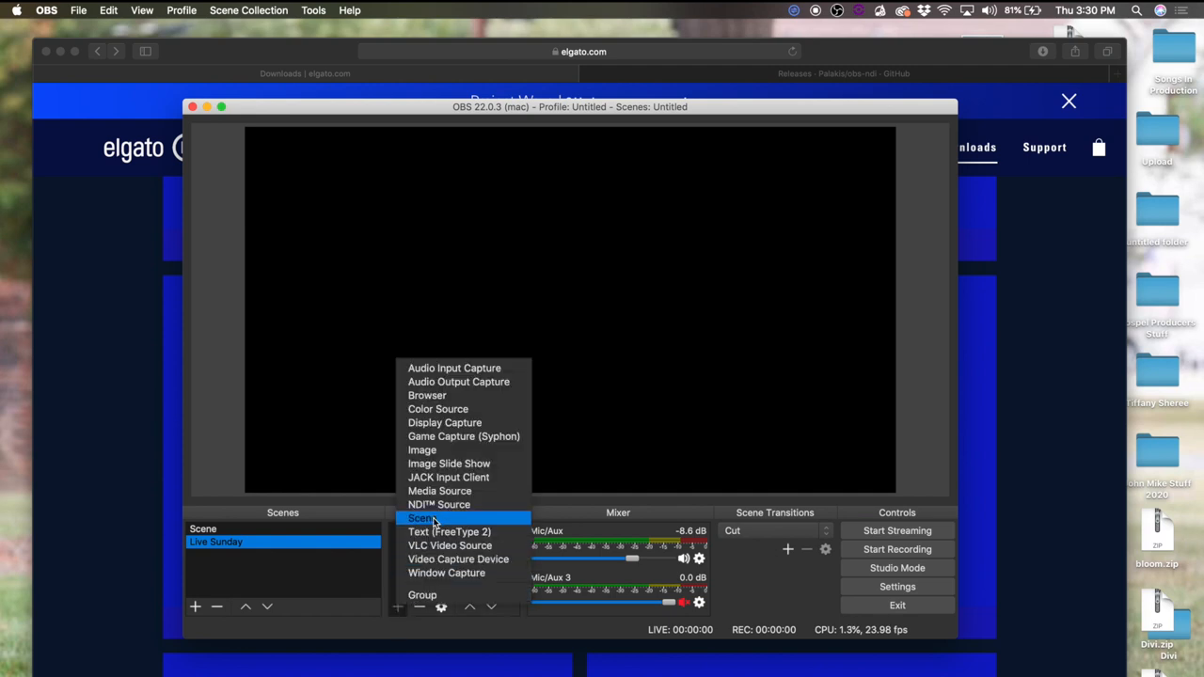
pyautogui.moveTo(439, 504)
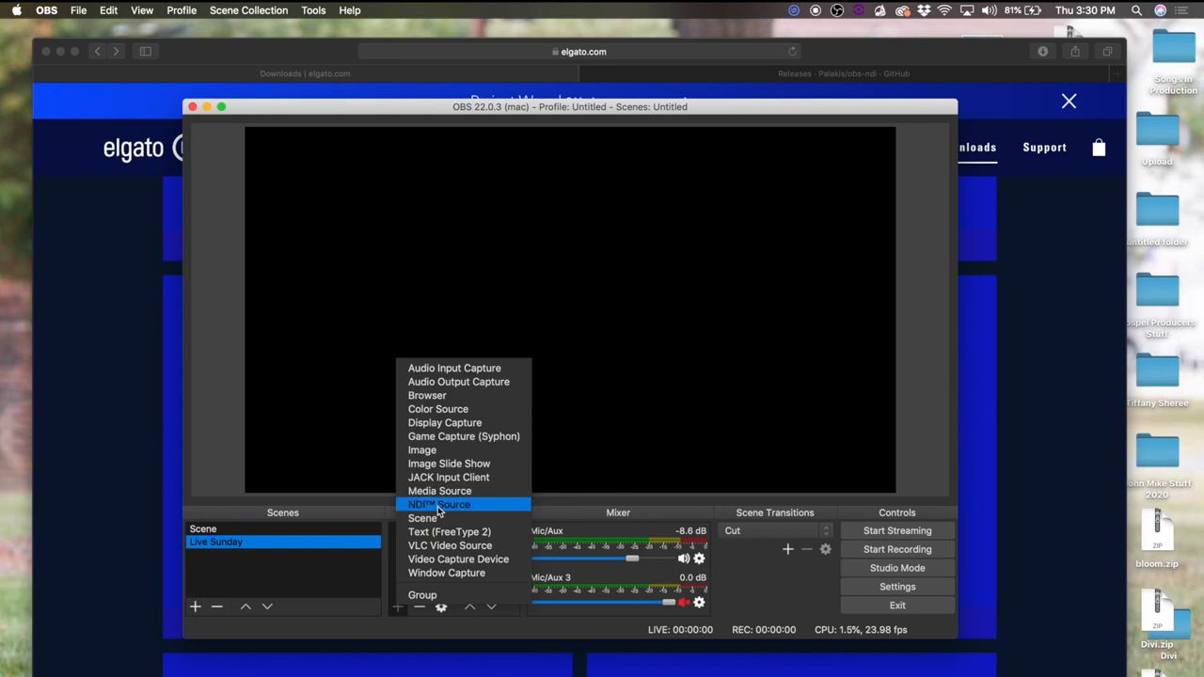
pyautogui.moveTo(423, 519)
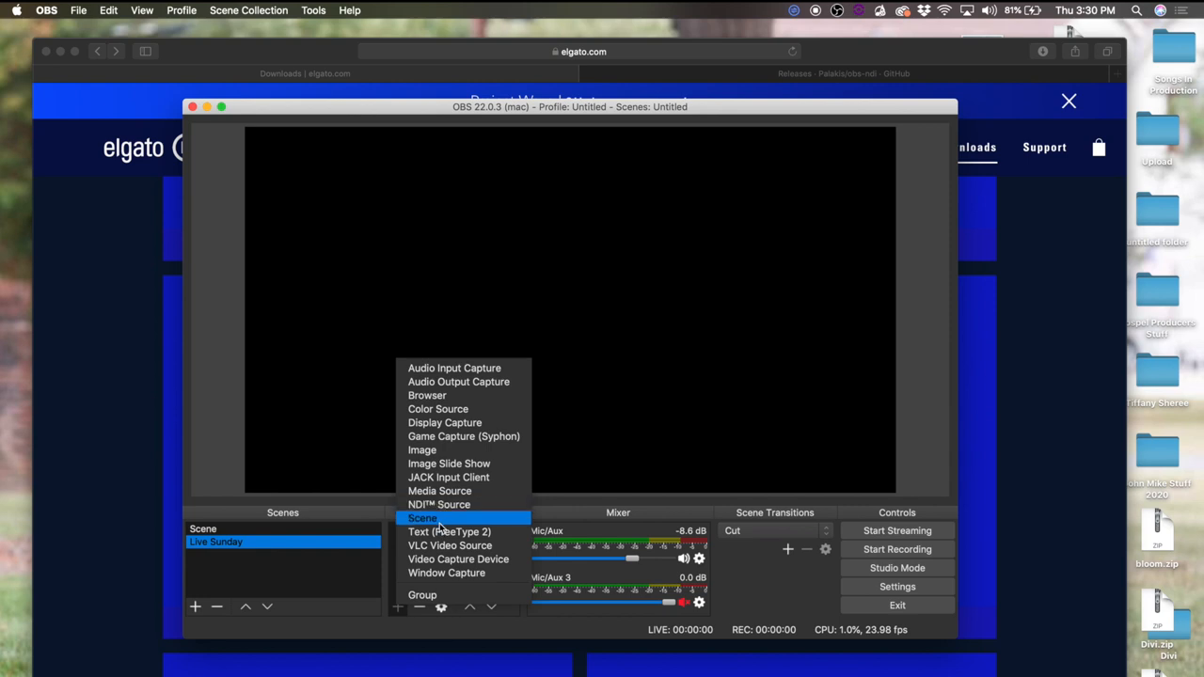
pyautogui.moveTo(458, 559)
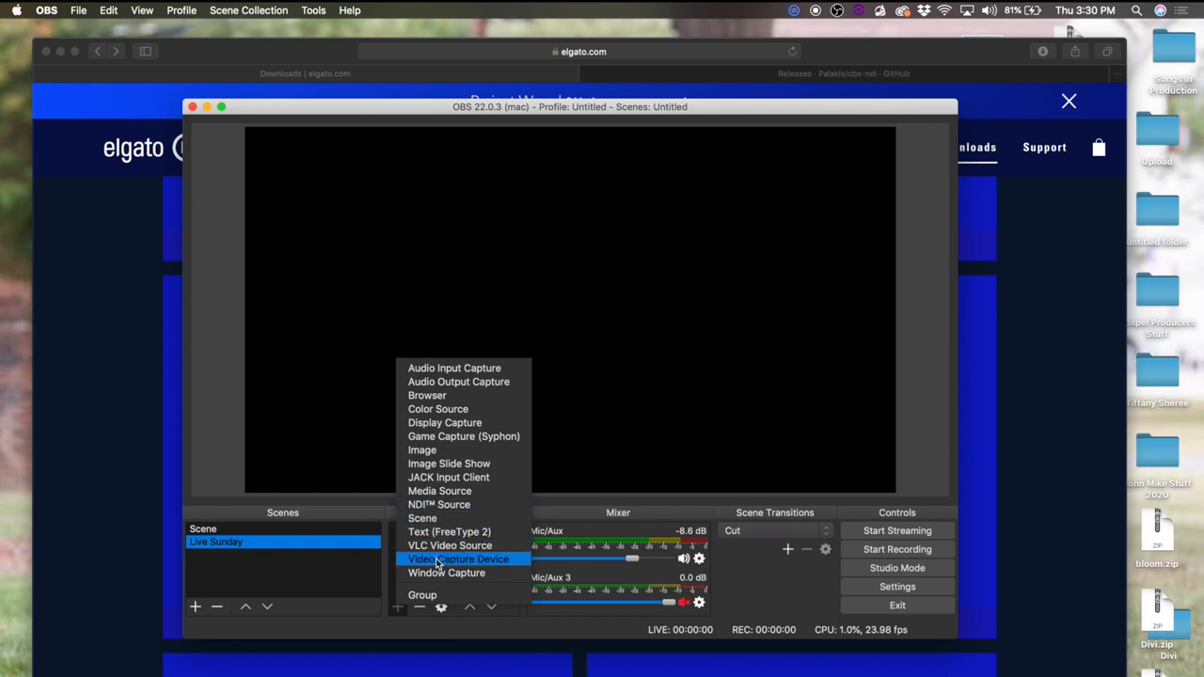
pyautogui.moveTo(450, 546)
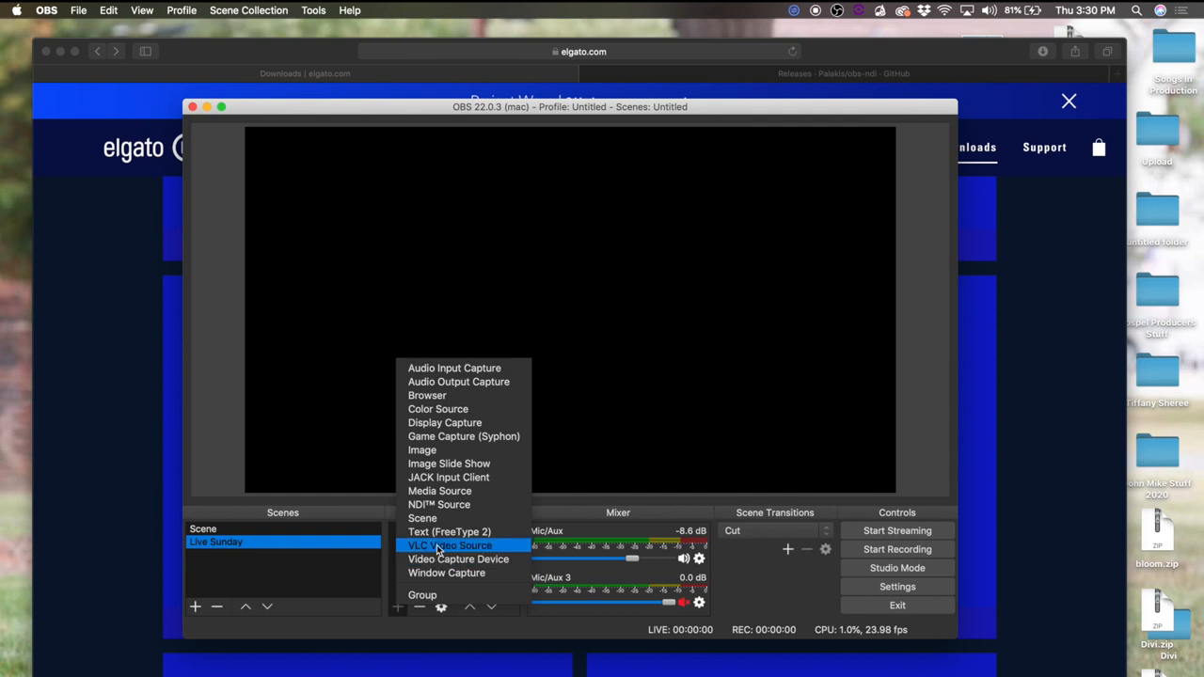
pyautogui.moveTo(439, 505)
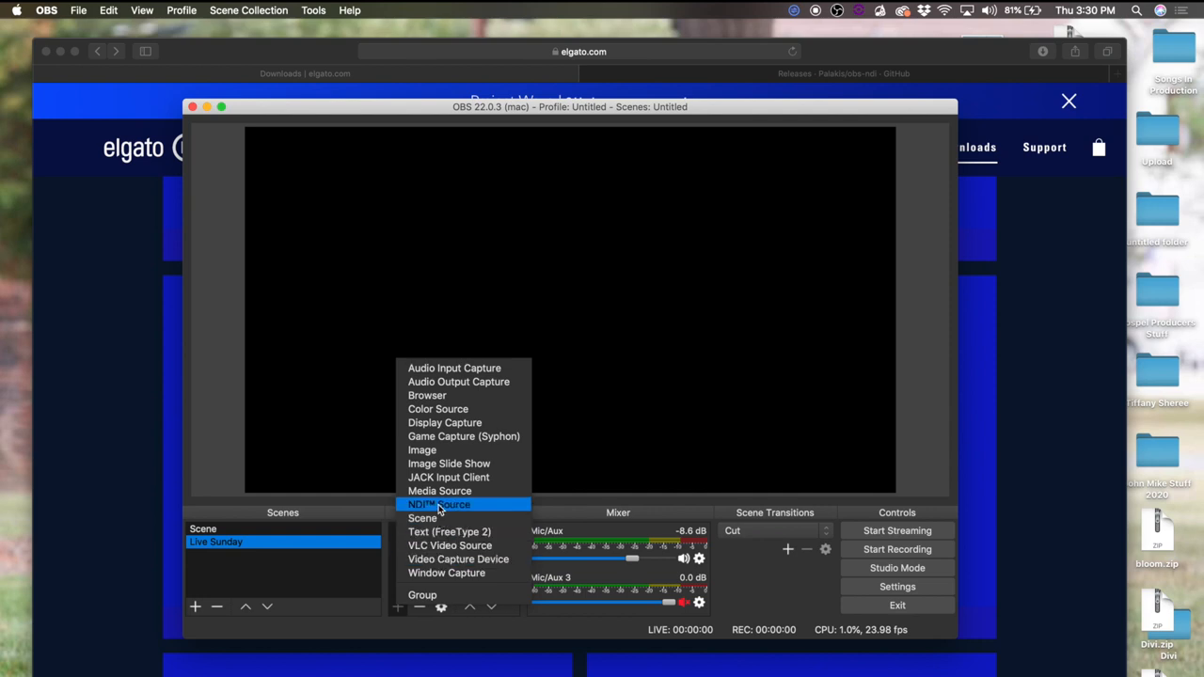
pyautogui.moveTo(449, 508)
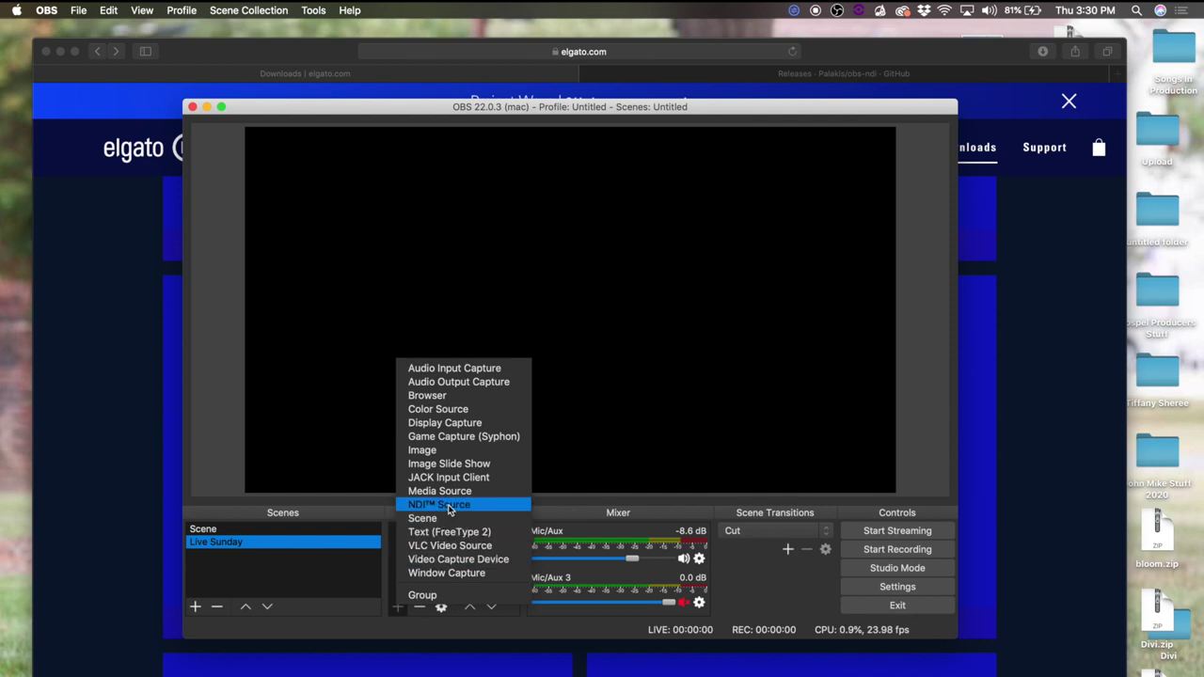
pyautogui.click(438, 504)
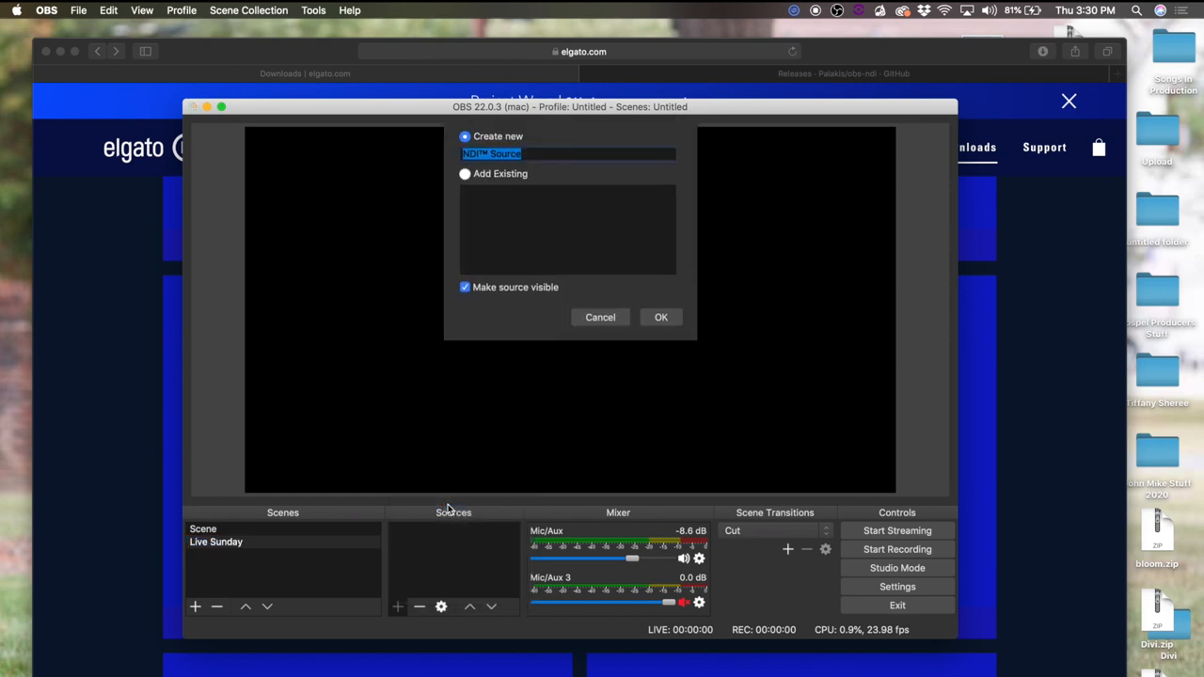
pyautogui.moveTo(600, 317)
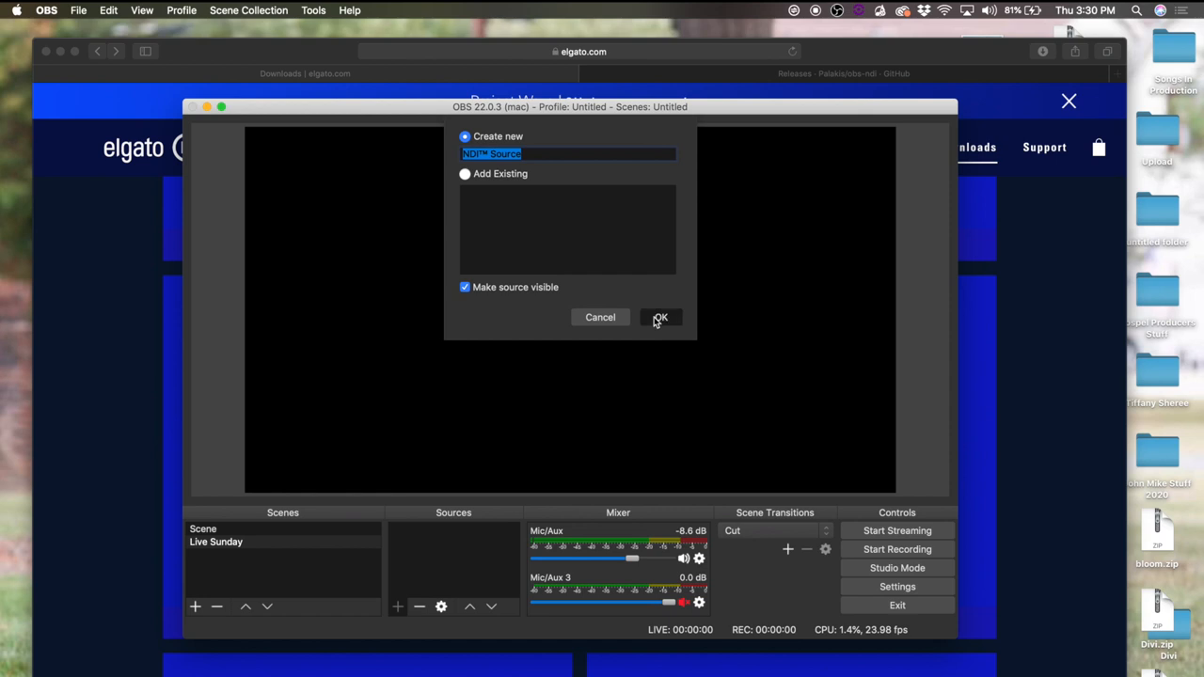
pyautogui.click(661, 317)
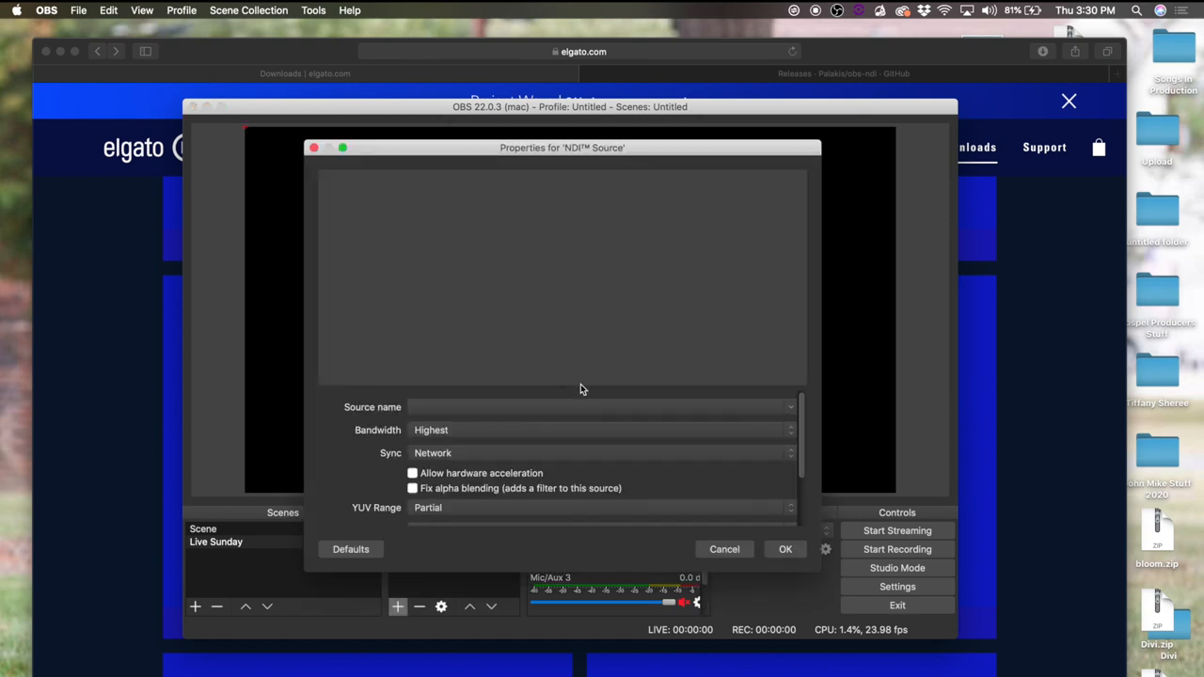
pyautogui.click(600, 407)
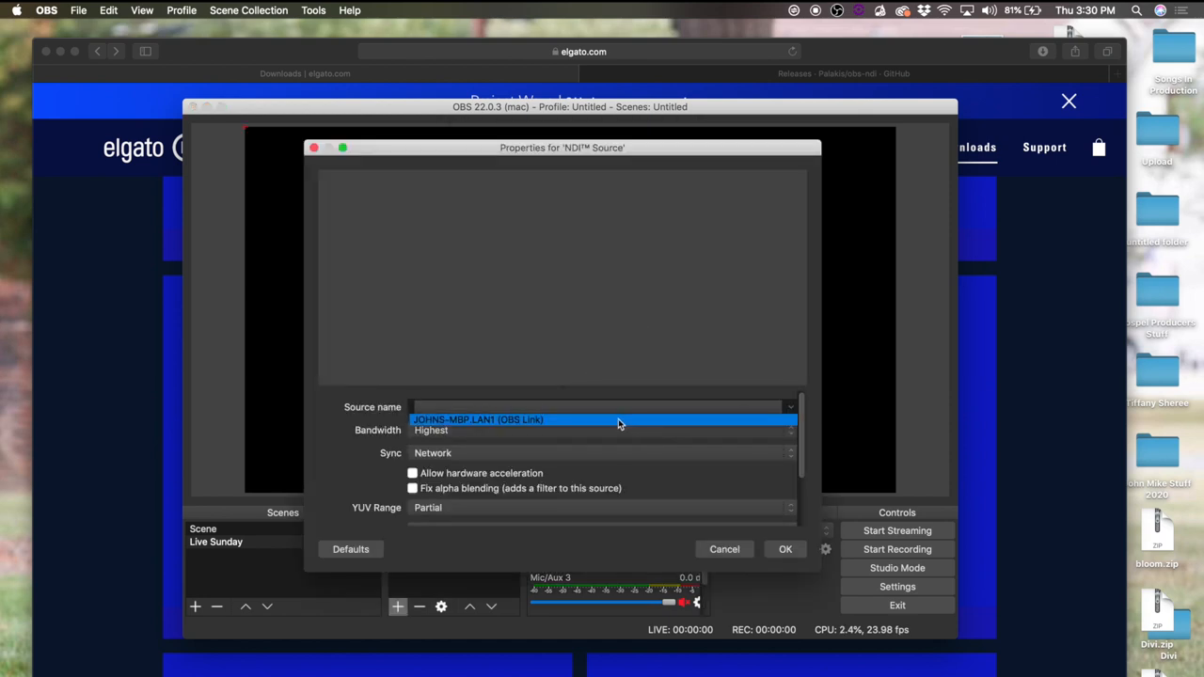
pyautogui.click(602, 420)
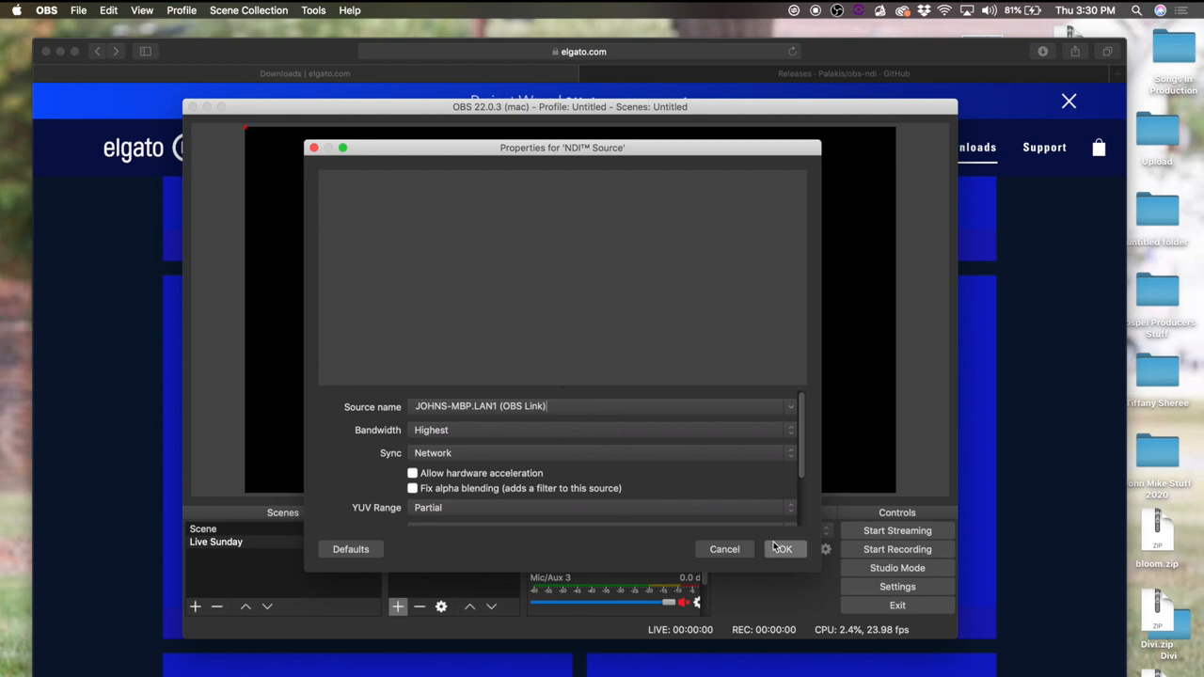
pyautogui.click(782, 549)
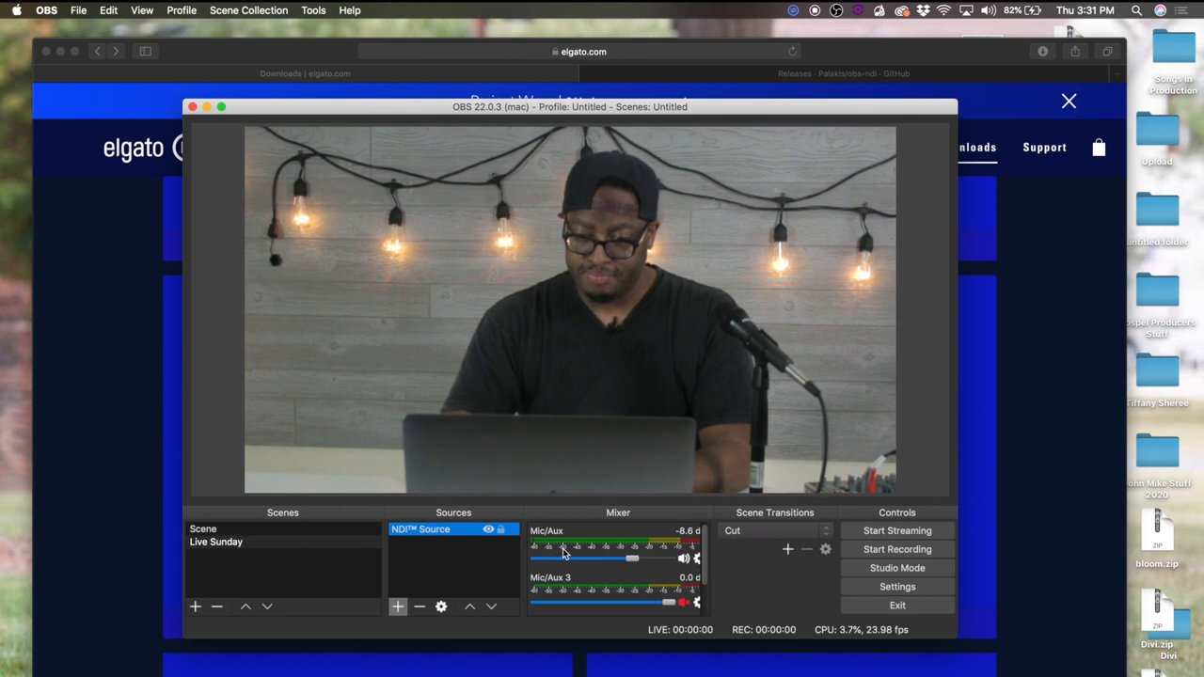
pyautogui.moveTo(523, 516)
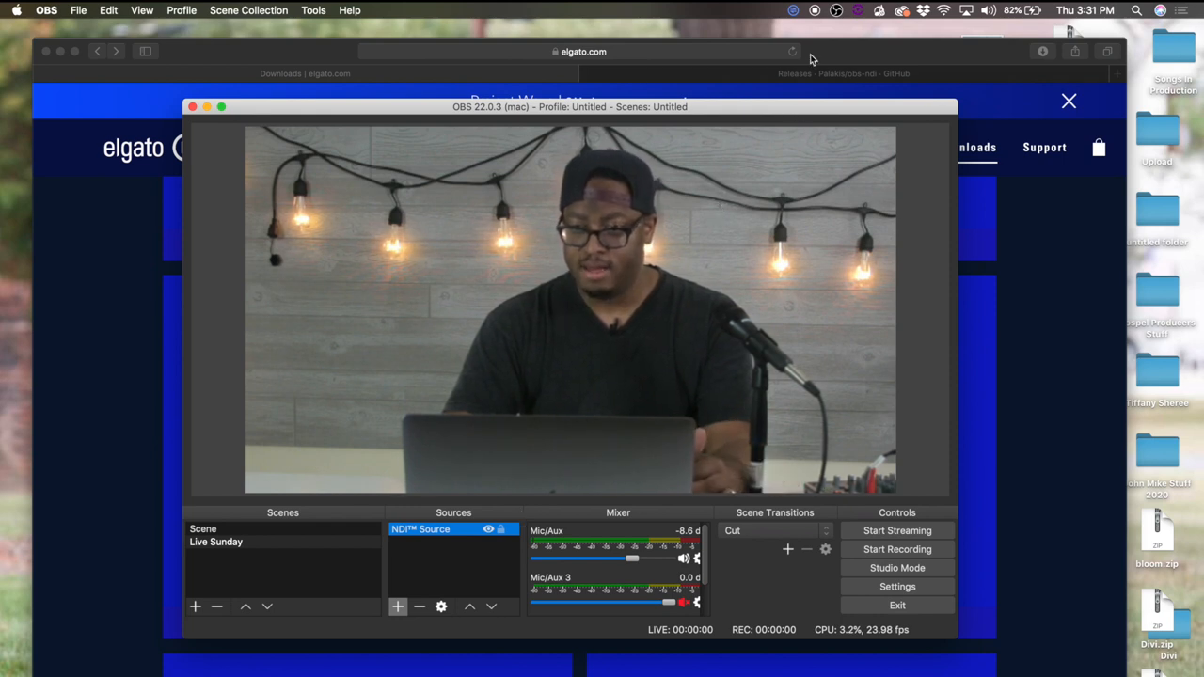
# Step: Set OBS Link's Audio Input to Analog Line-In in Preferences, then close the window
pyautogui.click(793, 10)
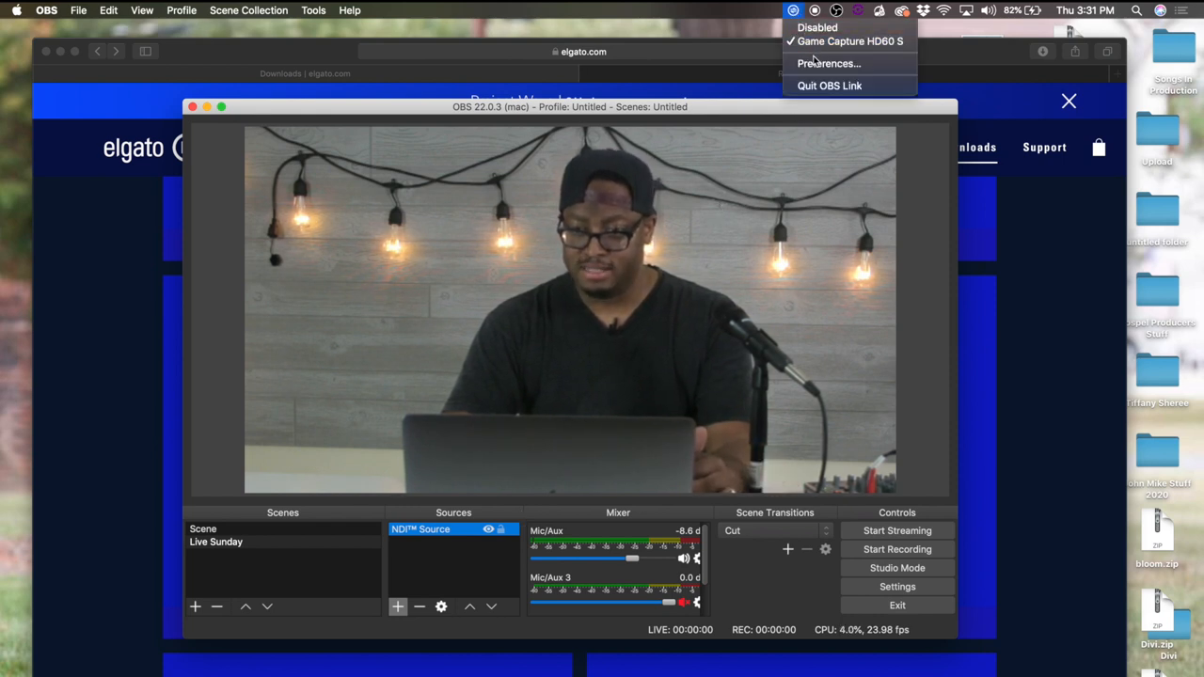
pyautogui.click(829, 63)
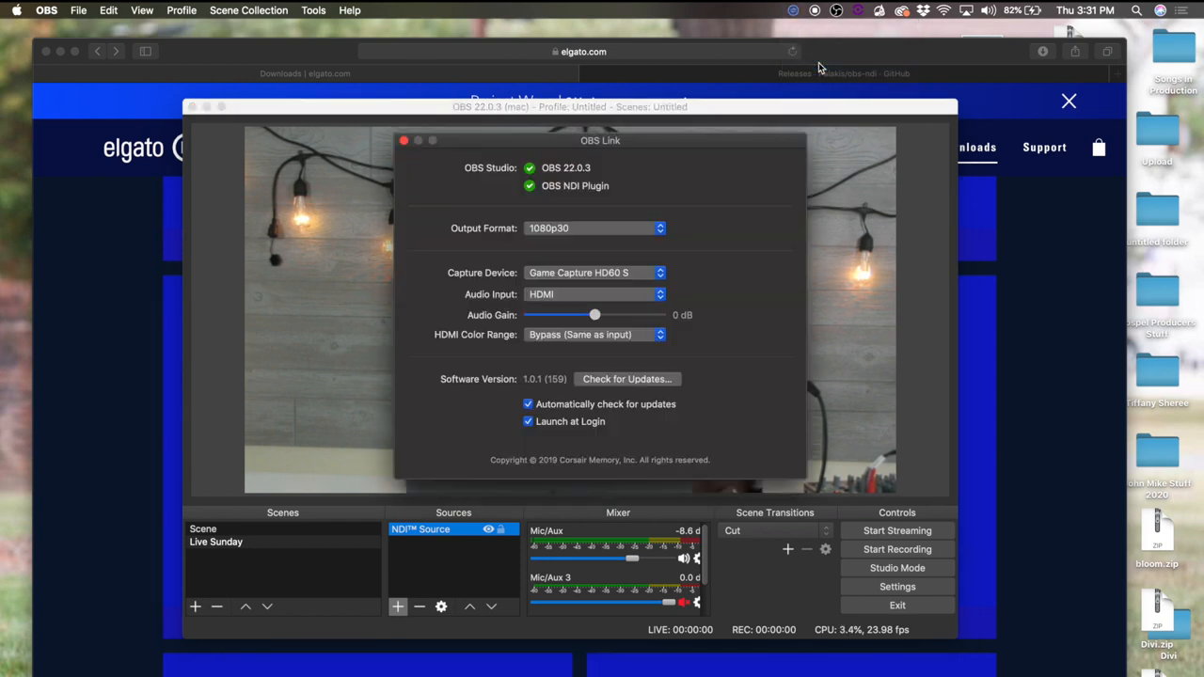
pyautogui.moveTo(565, 298)
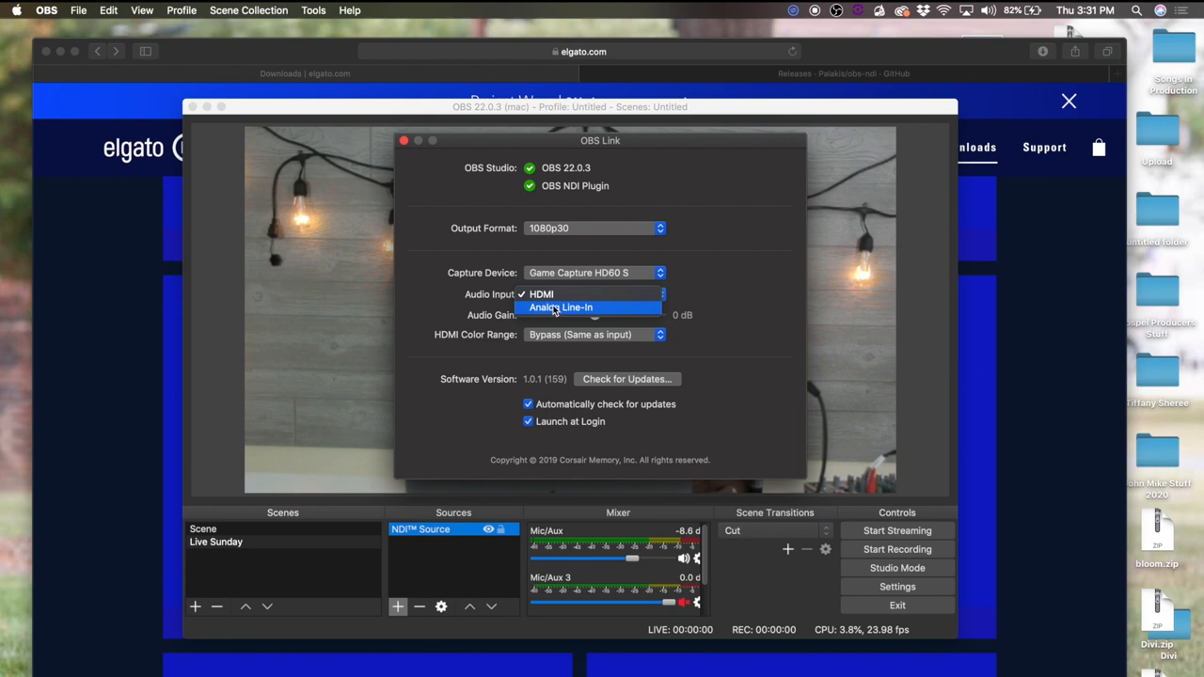
pyautogui.click(561, 308)
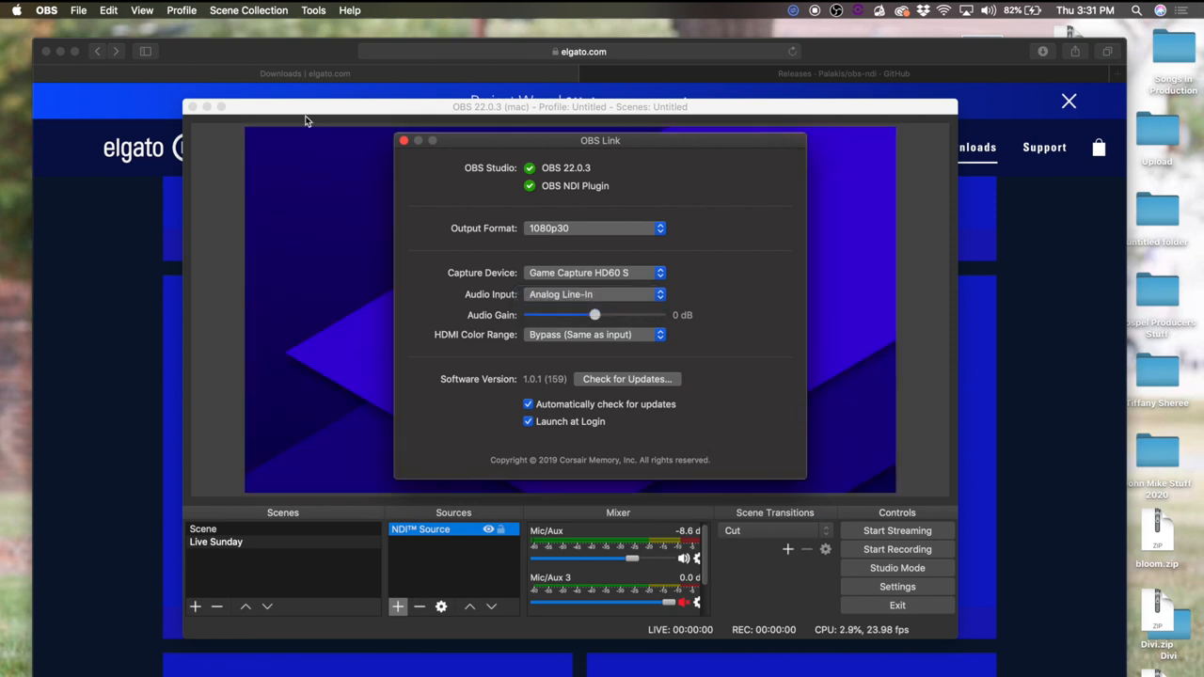
pyautogui.click(405, 140)
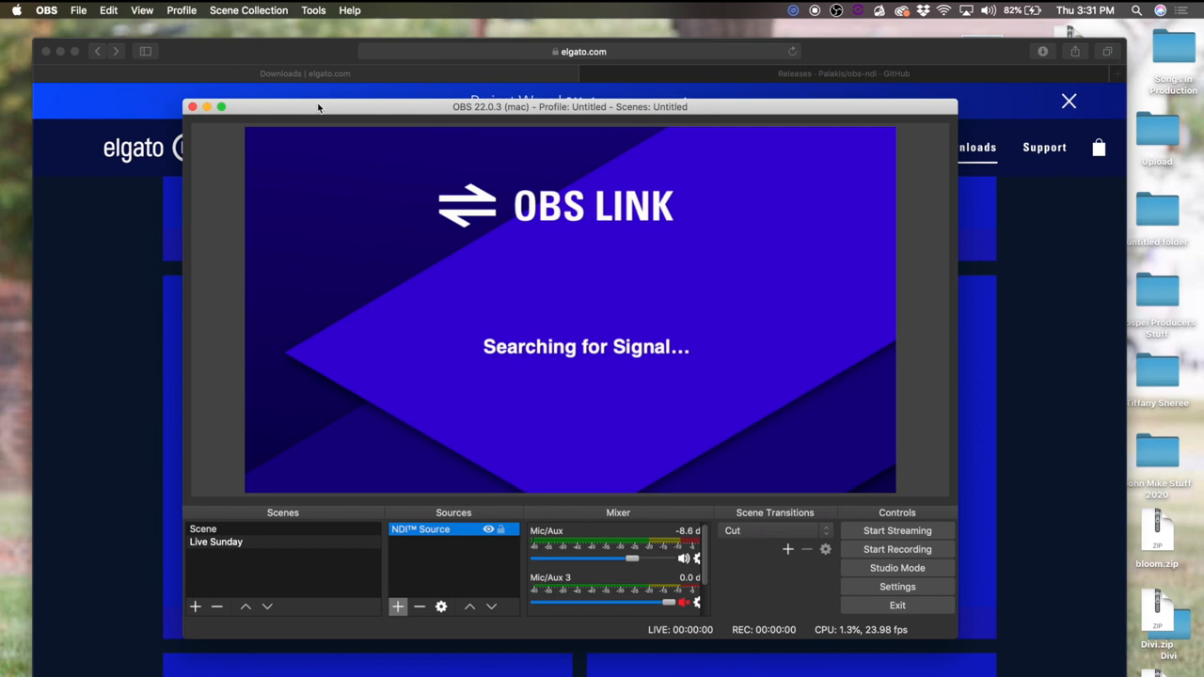
pyautogui.moveTo(710, 554)
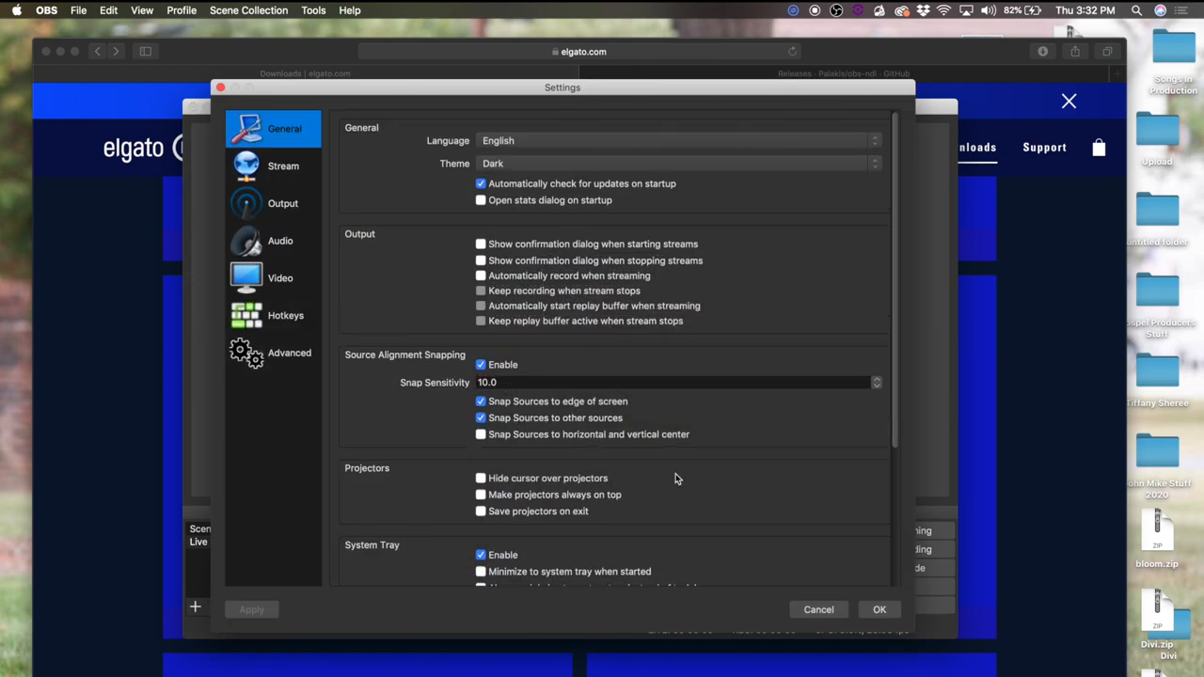
pyautogui.moveTo(283, 246)
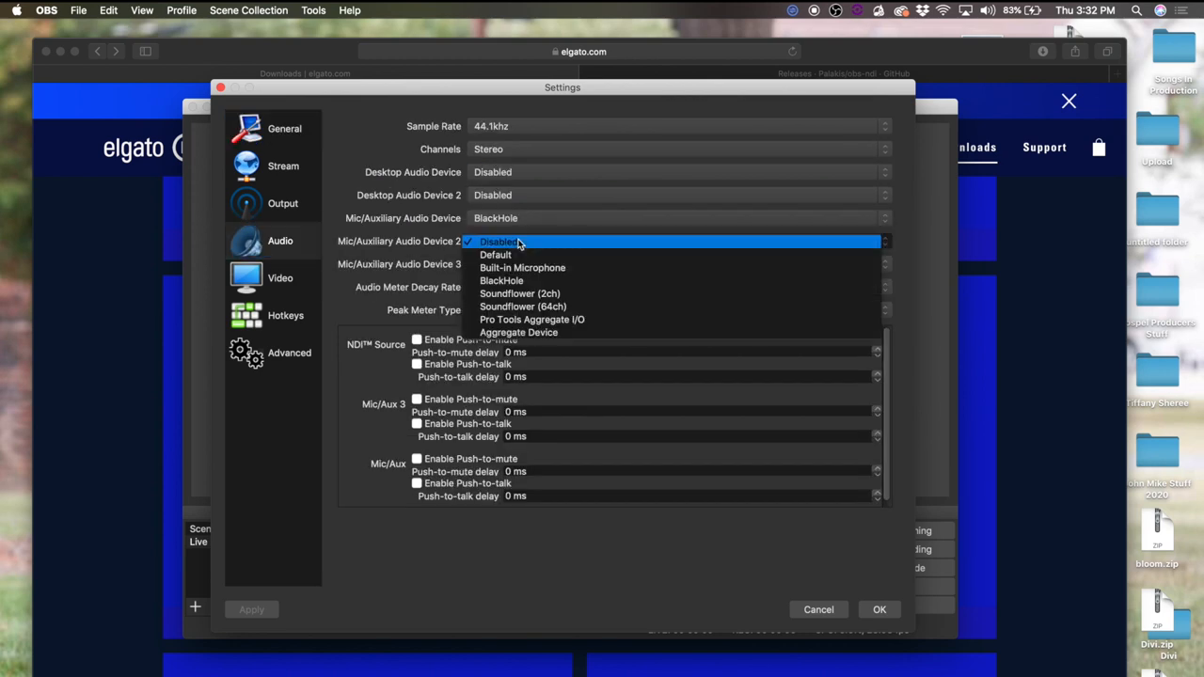
pyautogui.moveTo(433, 242)
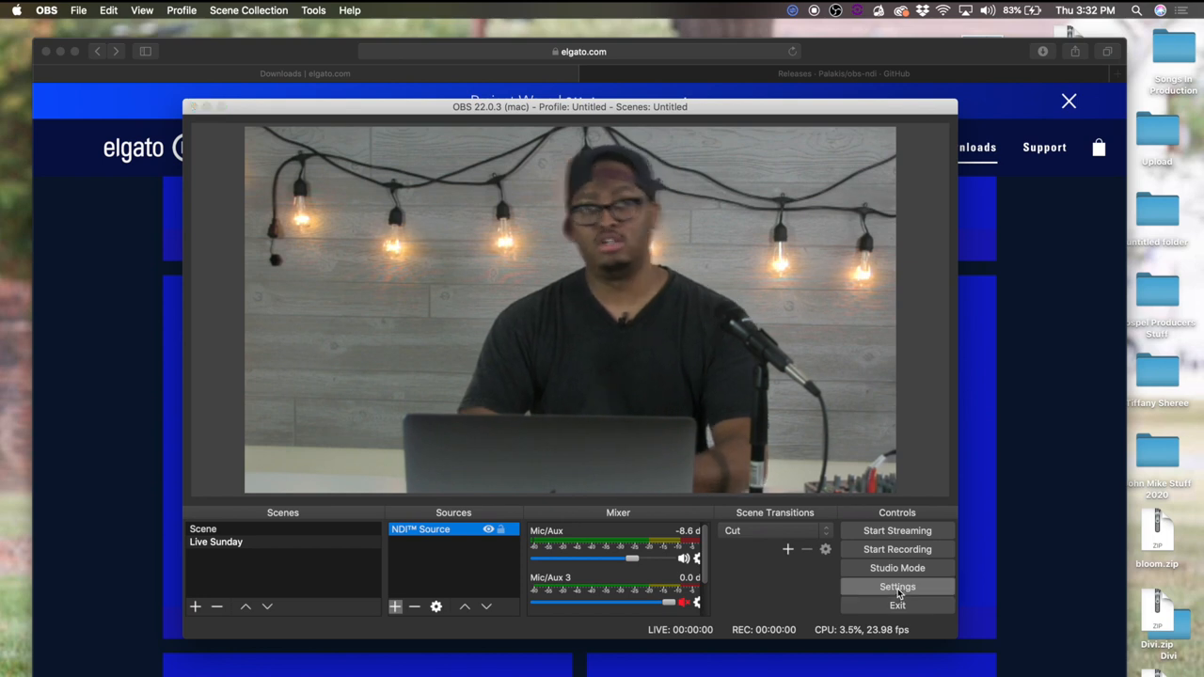
# Step: Open OBS Settings on the Stream page, showing Facebook Live as the service
pyautogui.click(896, 587)
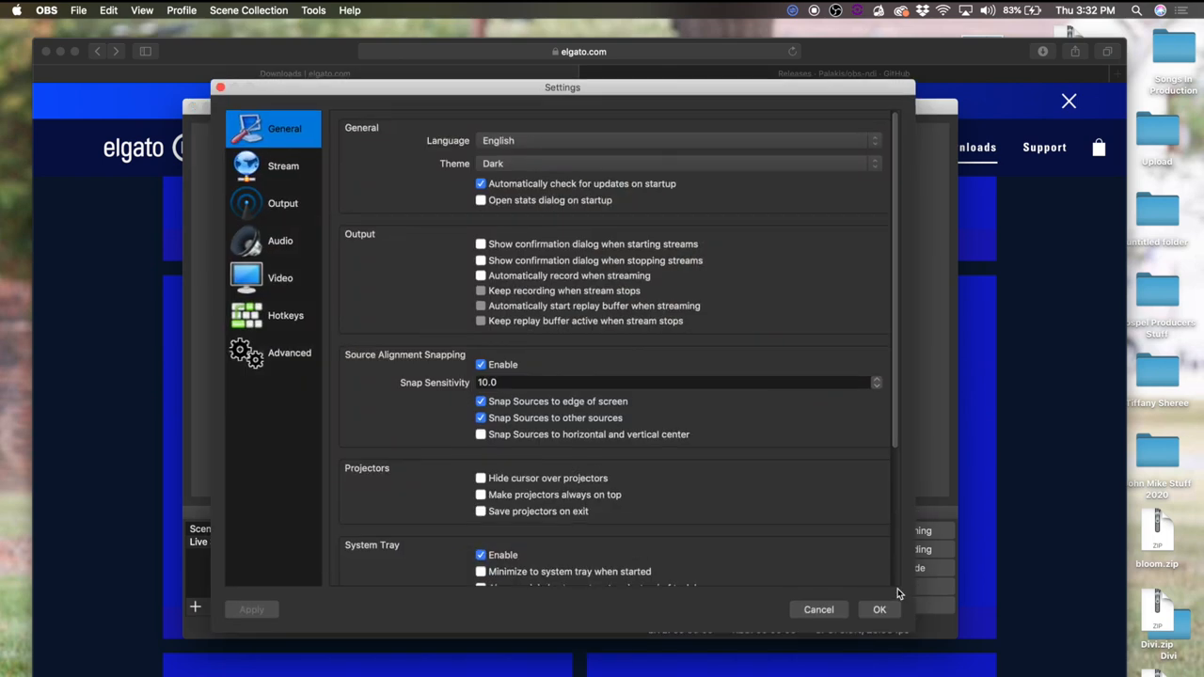
pyautogui.moveTo(712, 412)
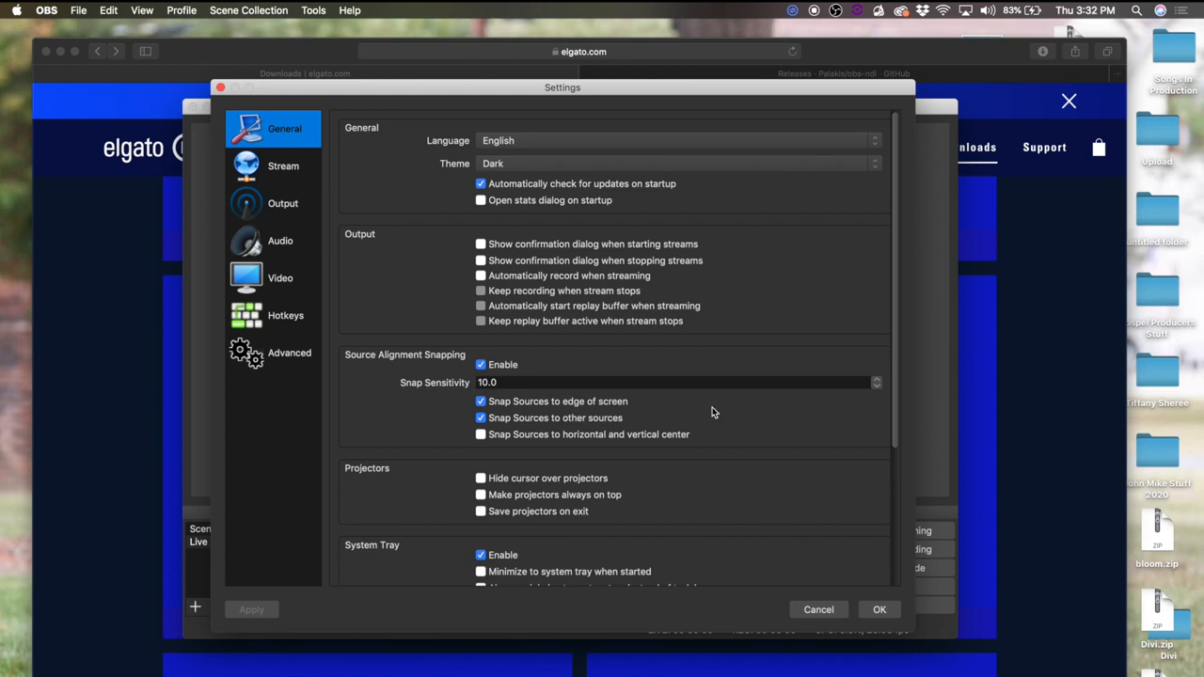
pyautogui.click(284, 166)
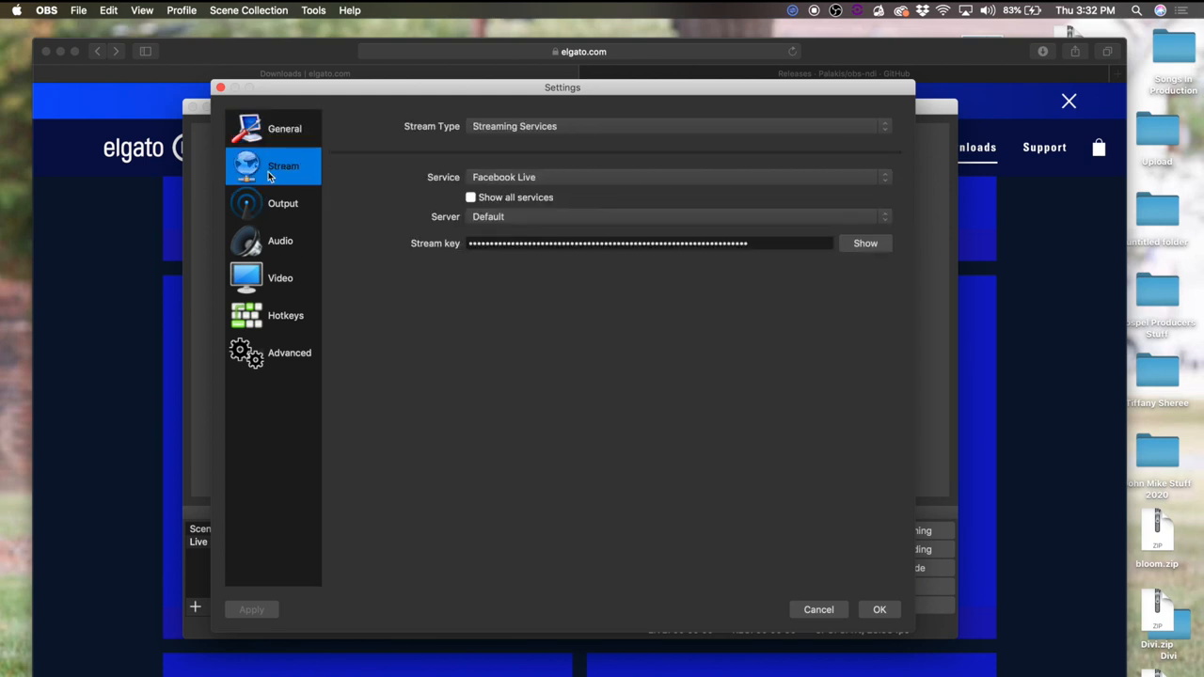